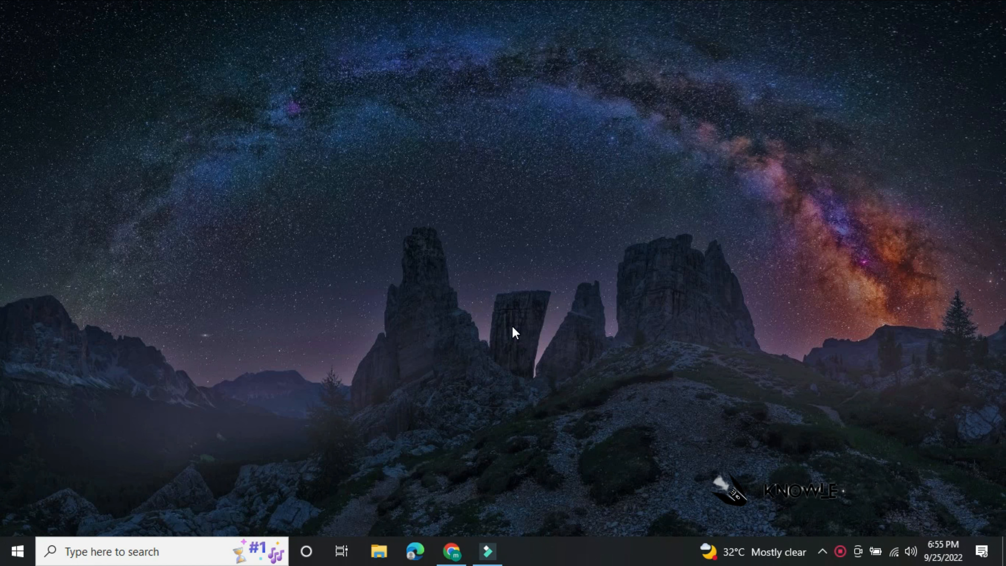
Bring the Chrome window with the tech news tabs forward from the taskbar
{"action": "left_click", "coordinate": [452, 551]}
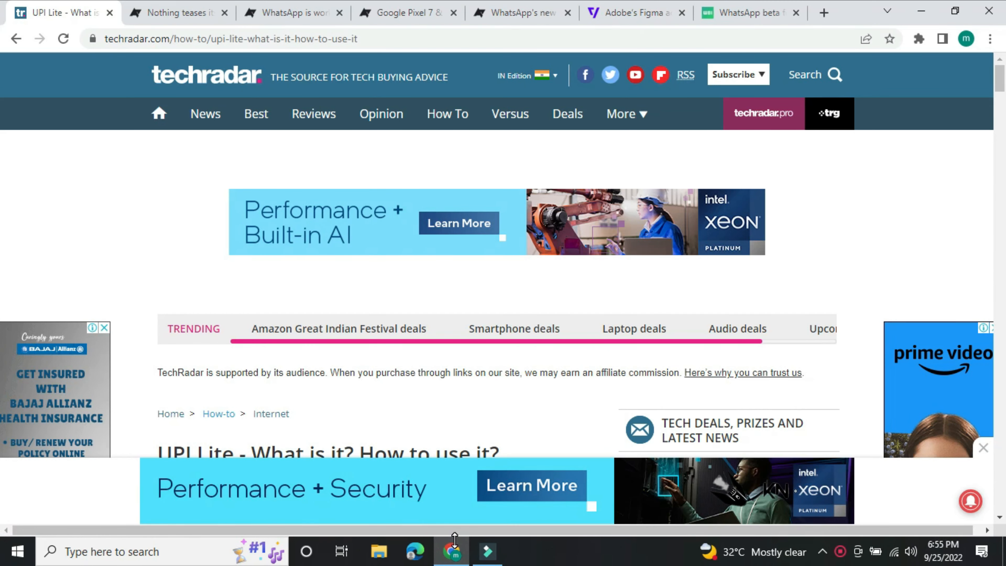
Read the TechRadar UPI Lite article full screen down to the 'How to use UPI Lite on BHIM app' section
{"action": "key", "text": "F11"}
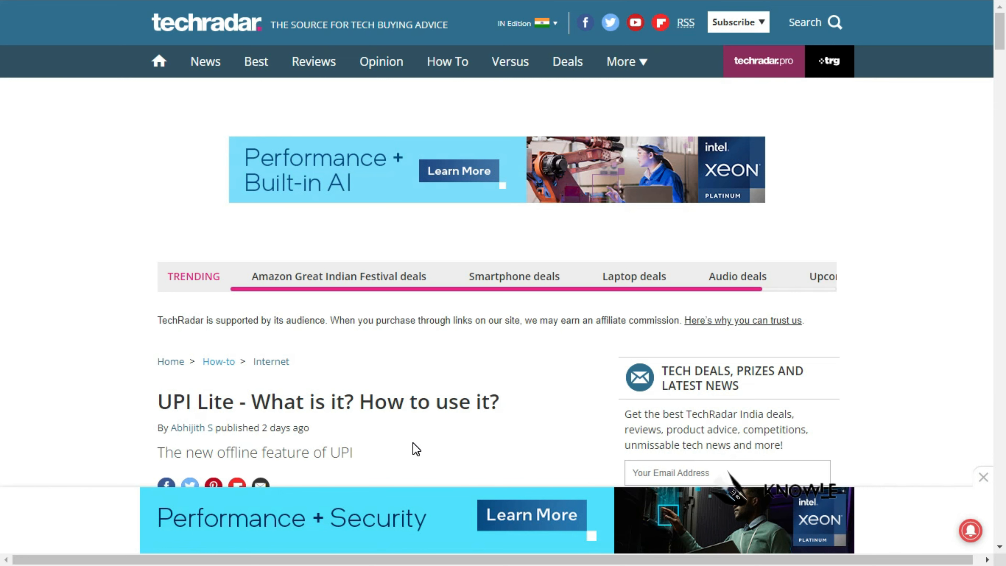
{"action": "scroll", "scroll_direction": "down", "scroll_amount": 3}
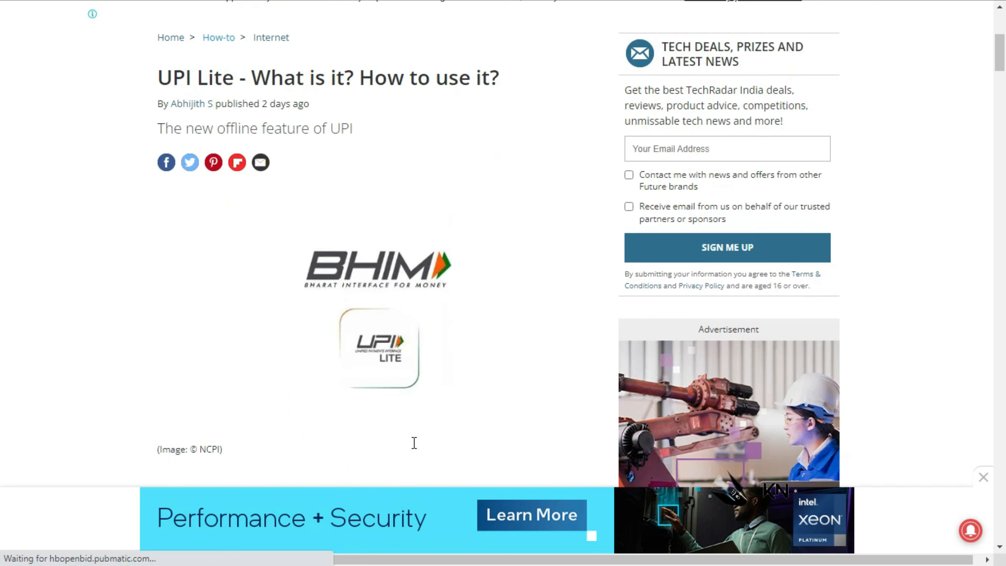
{"action": "scroll", "scroll_direction": "down", "scroll_amount": 3}
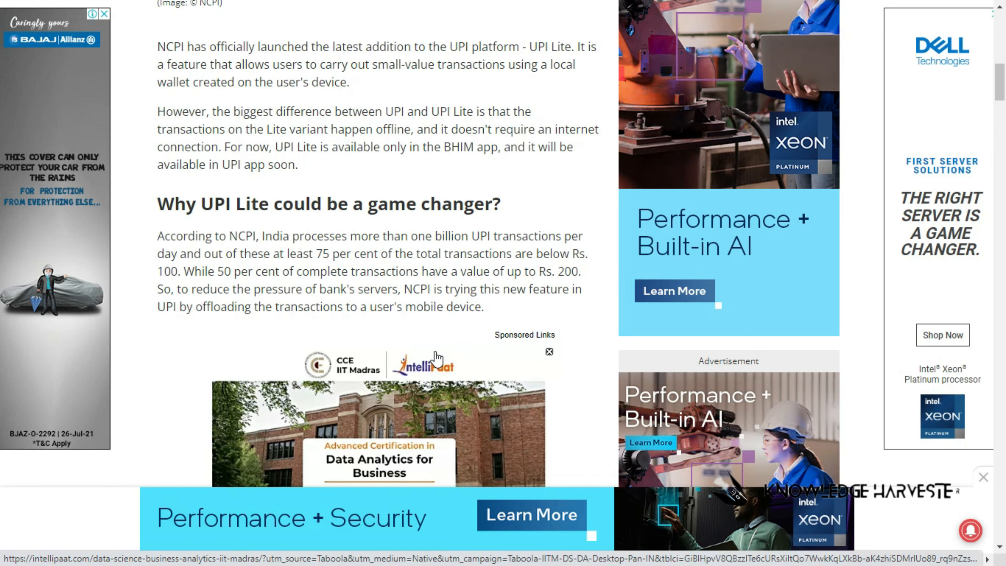
{"action": "scroll", "scroll_direction": "down", "scroll_amount": 3}
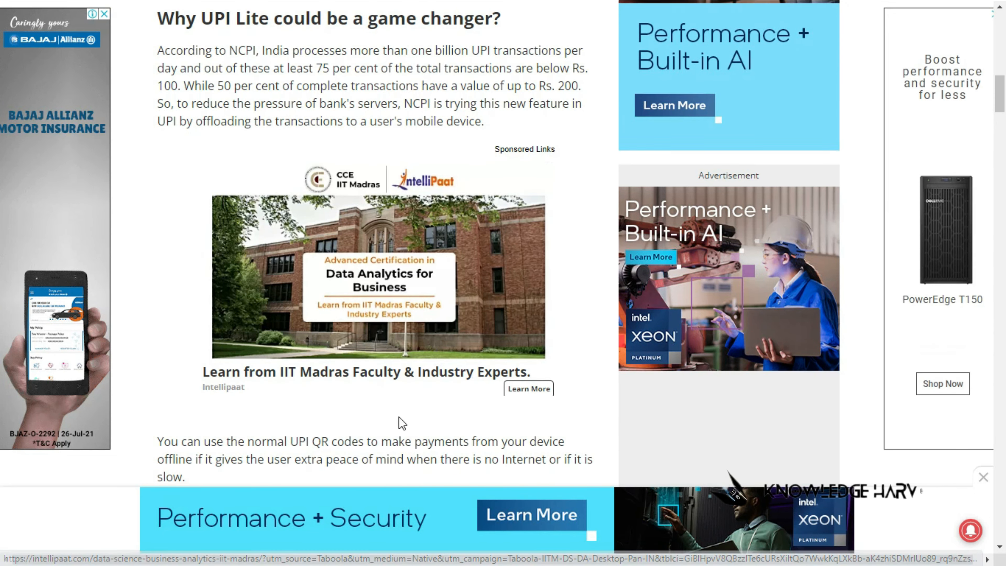
{"action": "scroll", "scroll_direction": "down", "scroll_amount": 3}
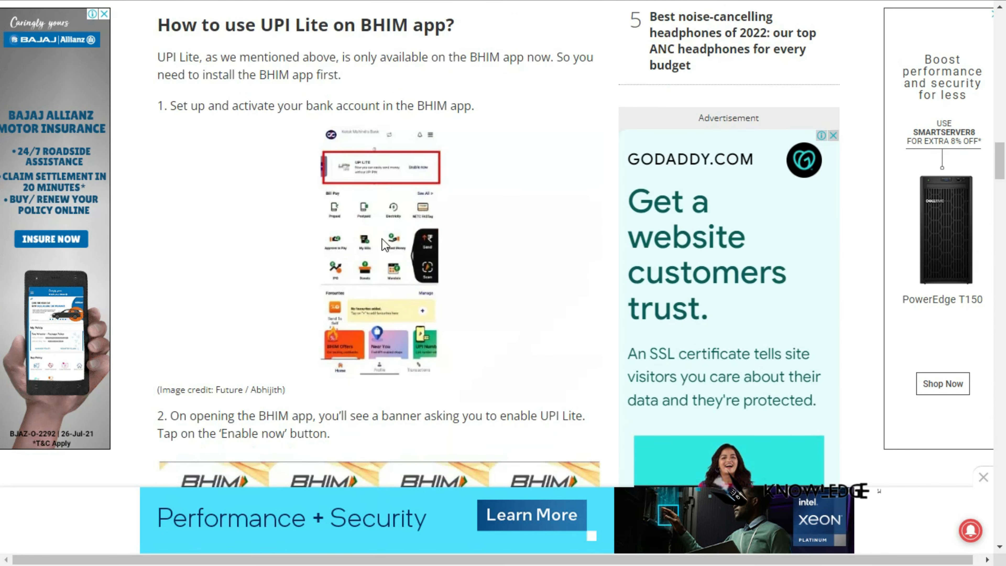
{"action": "scroll", "scroll_direction": "down", "scroll_amount": 3}
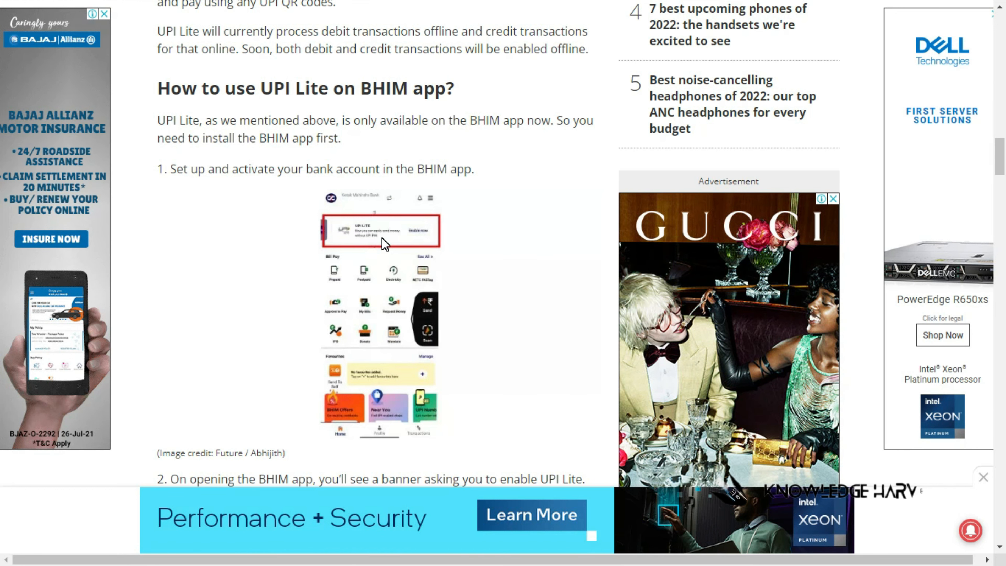
{"action": "left_click", "coordinate": [103, 14]}
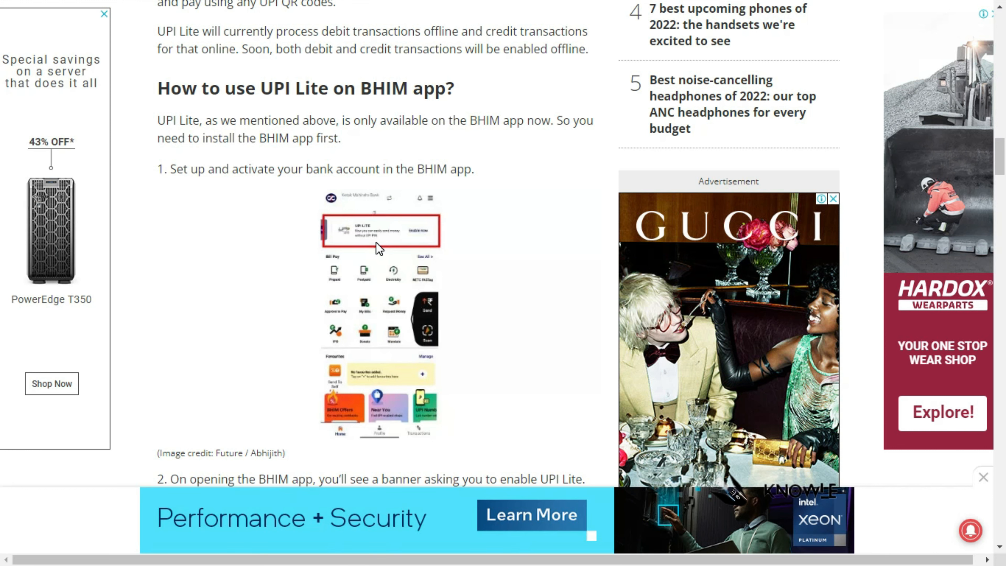
Read through BHIM activation steps 2–7 and the UPI Lite wallet limits
{"action": "scroll", "scroll_direction": "down", "scroll_amount": 3}
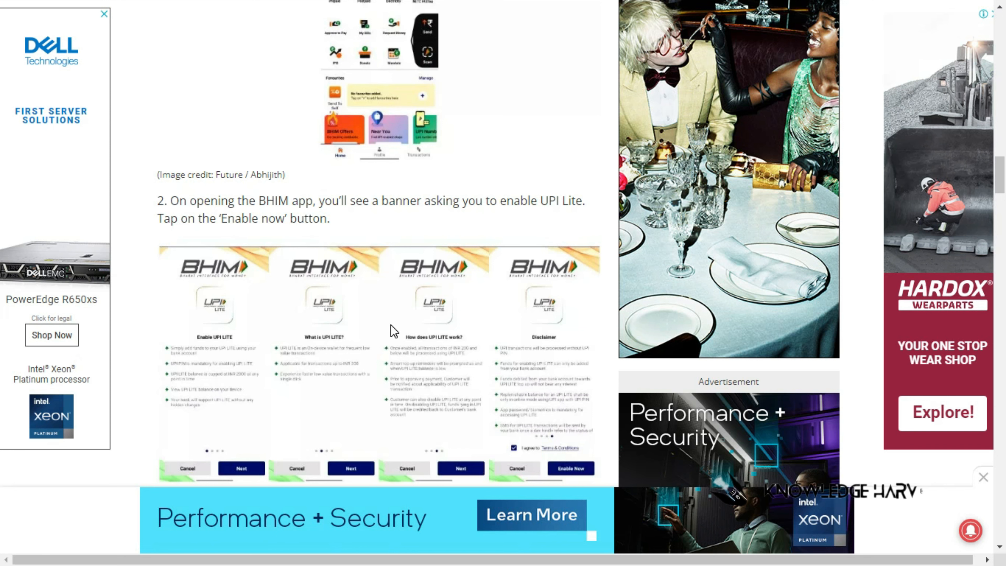
{"action": "scroll", "scroll_direction": "down", "scroll_amount": 3}
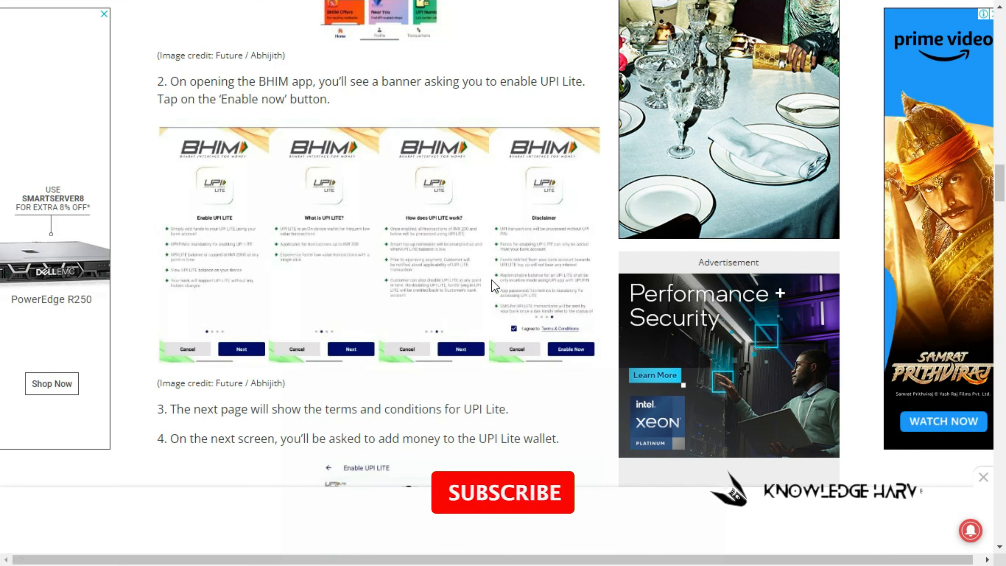
{"action": "scroll", "scroll_direction": "down", "scroll_amount": 3}
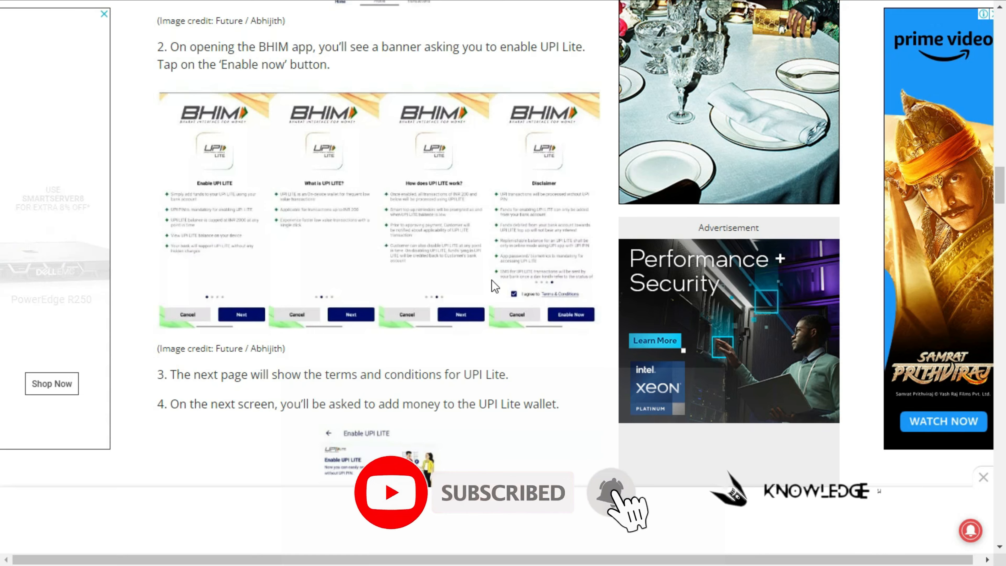
{"action": "scroll", "scroll_direction": "down", "scroll_amount": 3}
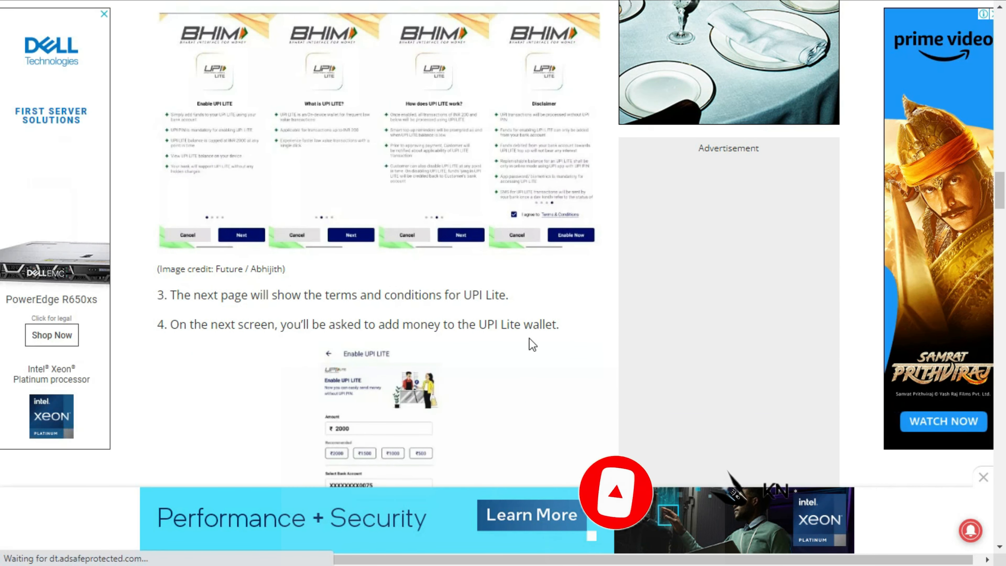
{"action": "scroll", "scroll_direction": "down", "scroll_amount": 3}
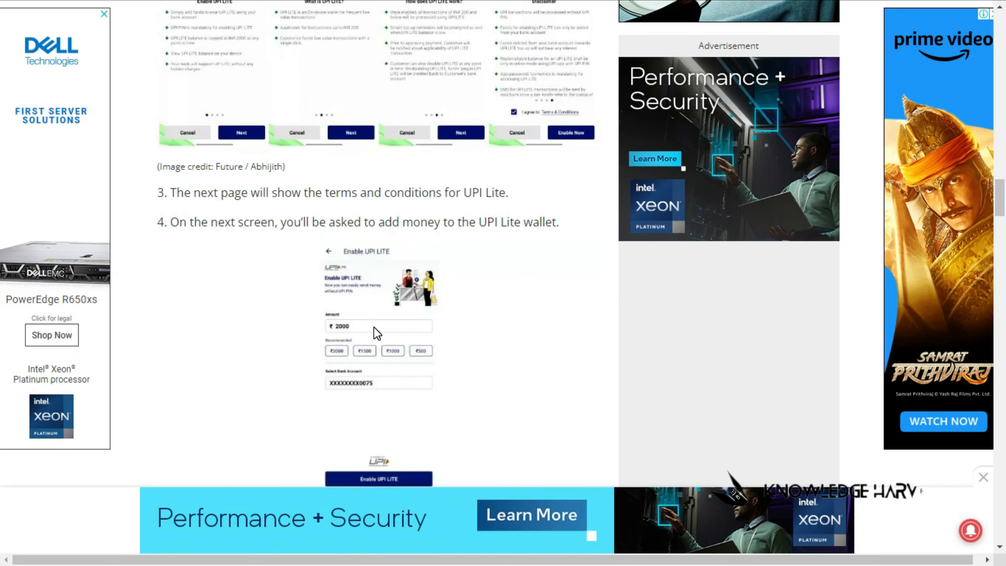
Continue down the article to the Frequently Asked Questions about UPI Lite
{"action": "scroll", "scroll_direction": "down", "scroll_amount": 3}
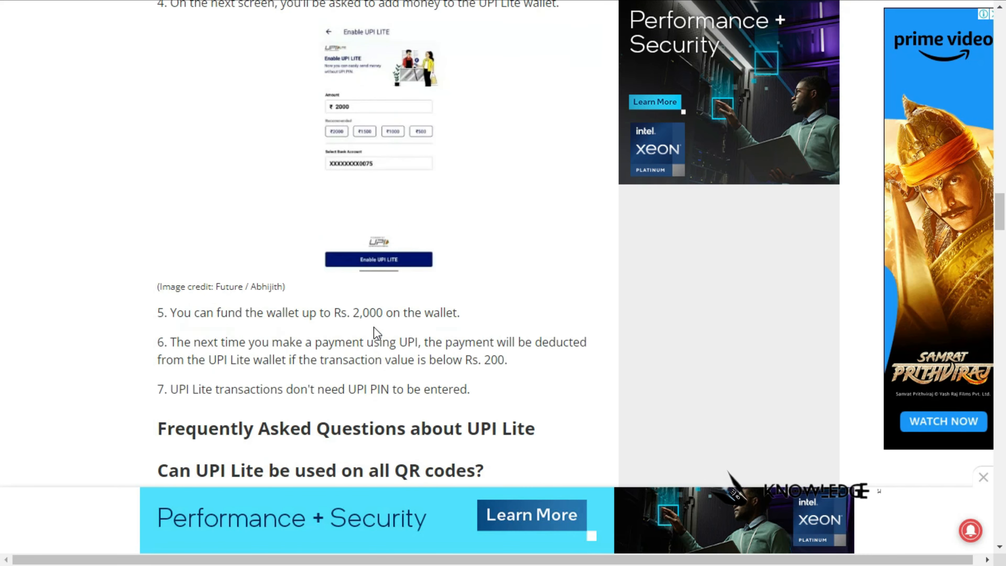
{"action": "scroll", "scroll_direction": "down", "scroll_amount": 3}
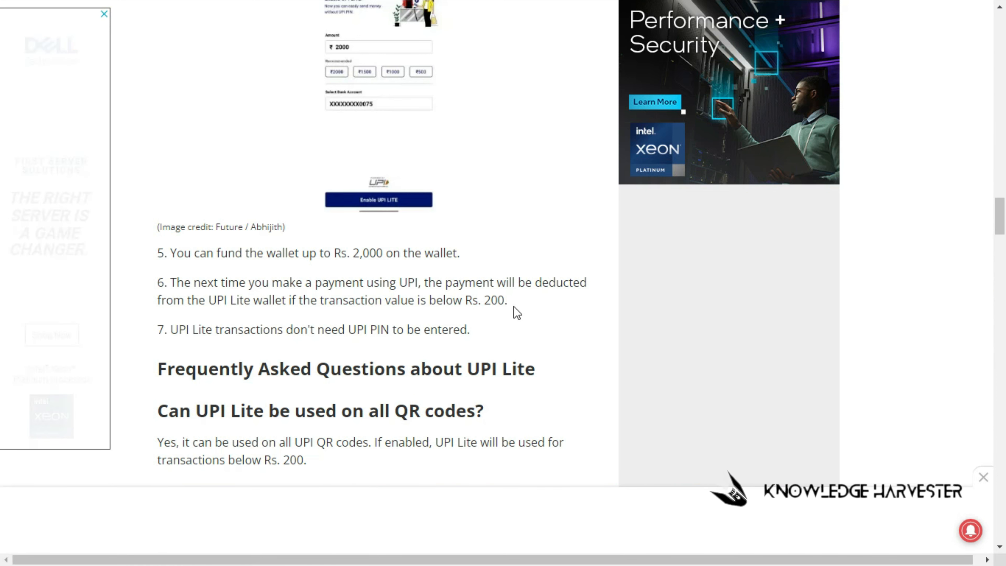
{"action": "scroll", "scroll_direction": "down", "scroll_amount": 3}
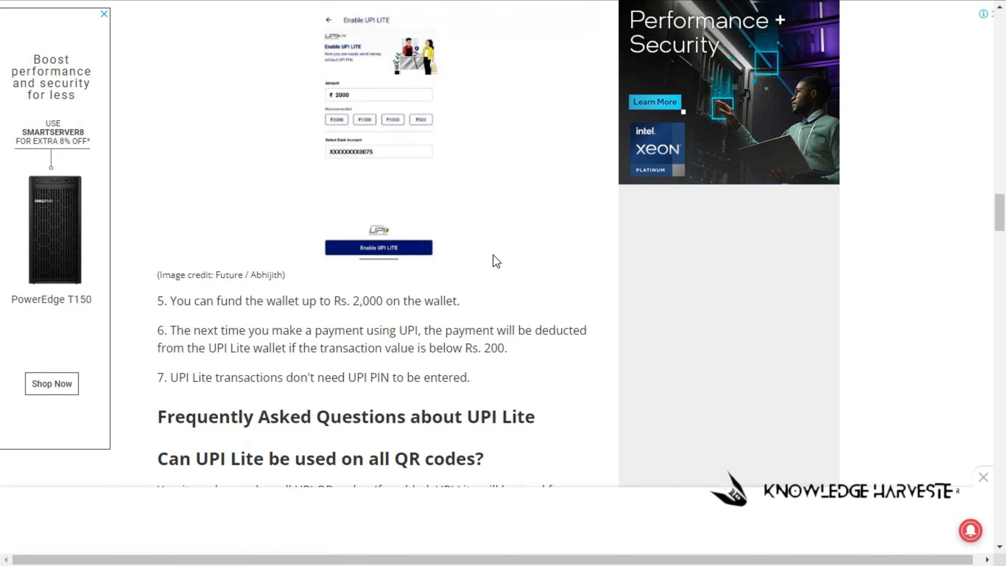
{"action": "scroll", "scroll_direction": "down", "scroll_amount": 3}
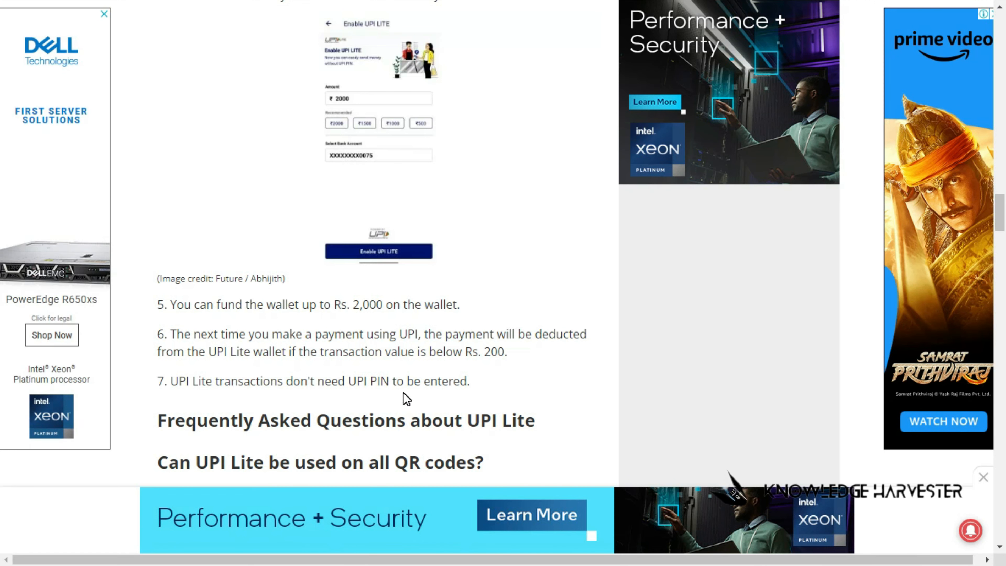
{"action": "mouse_move", "coordinate": [446, 262]}
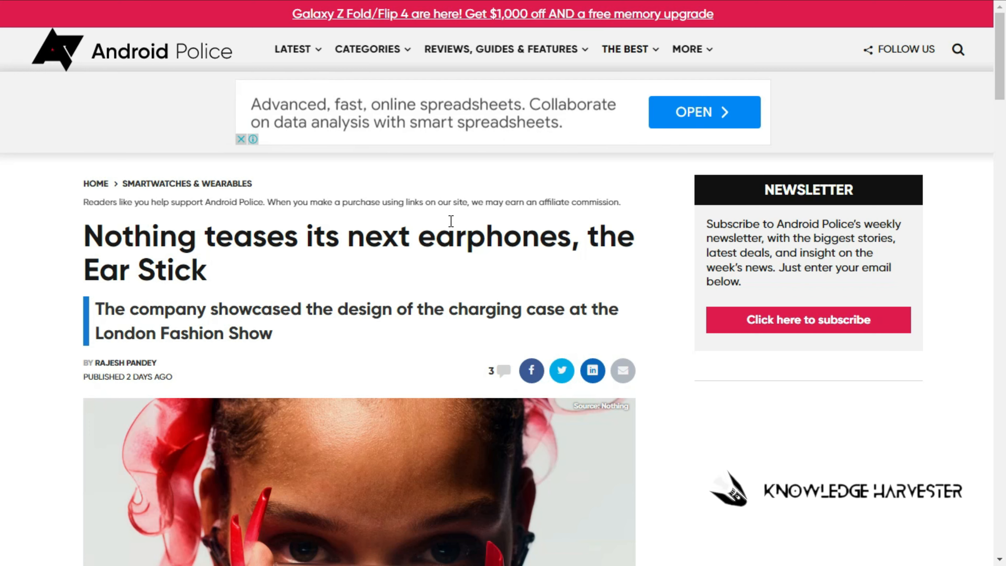
Read the Android Police Nothing Ear Stick article down to Nothing's embedded charging-case tweet
{"action": "scroll", "scroll_direction": "down", "scroll_amount": 3}
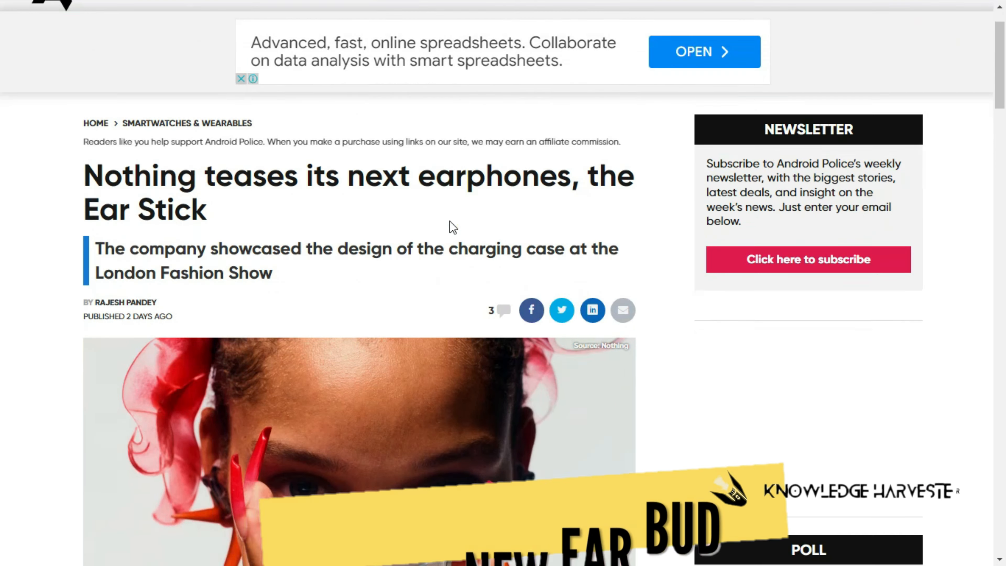
{"action": "scroll", "scroll_direction": "down", "scroll_amount": 3}
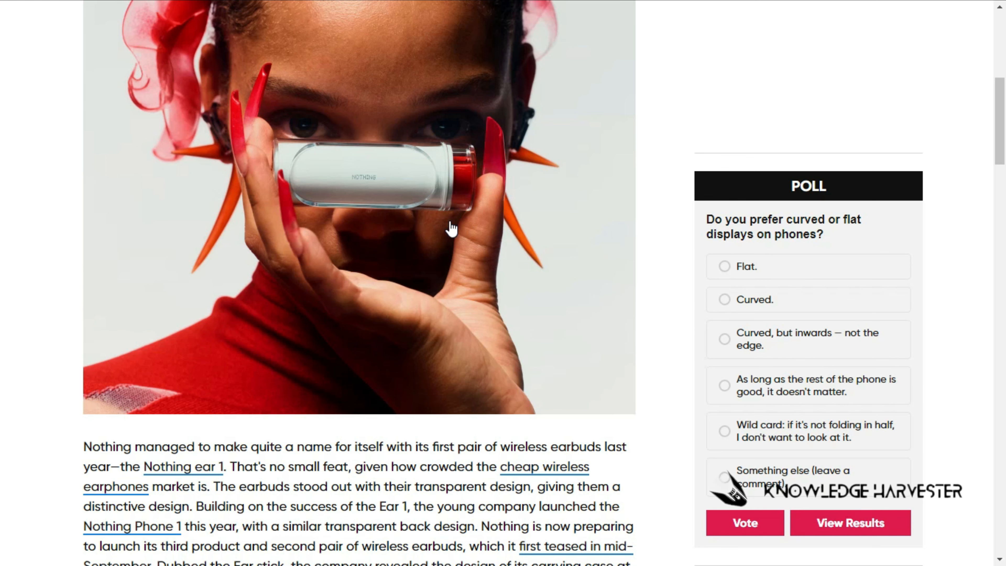
{"action": "scroll", "scroll_direction": "down", "scroll_amount": 3}
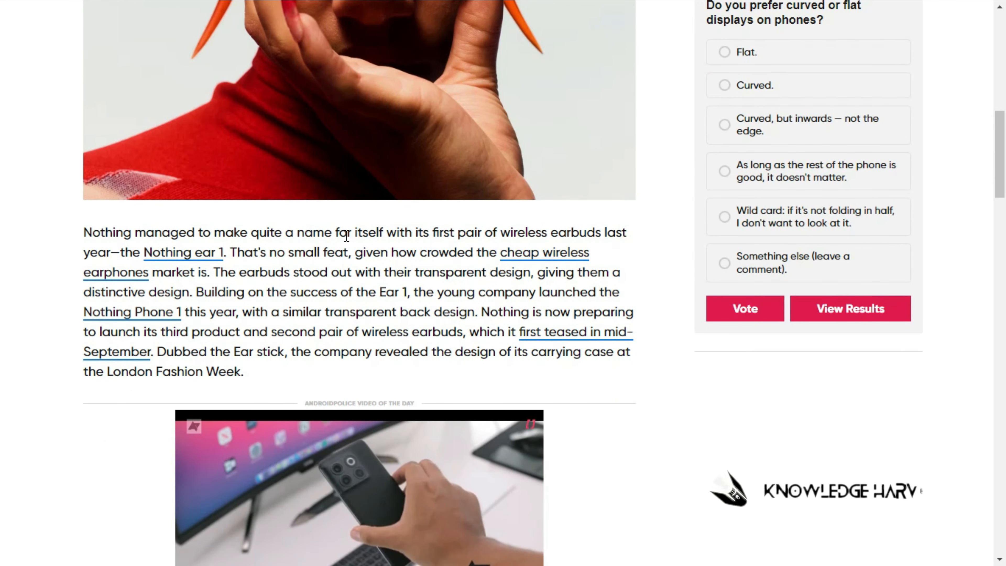
{"action": "scroll", "scroll_direction": "down", "scroll_amount": 3}
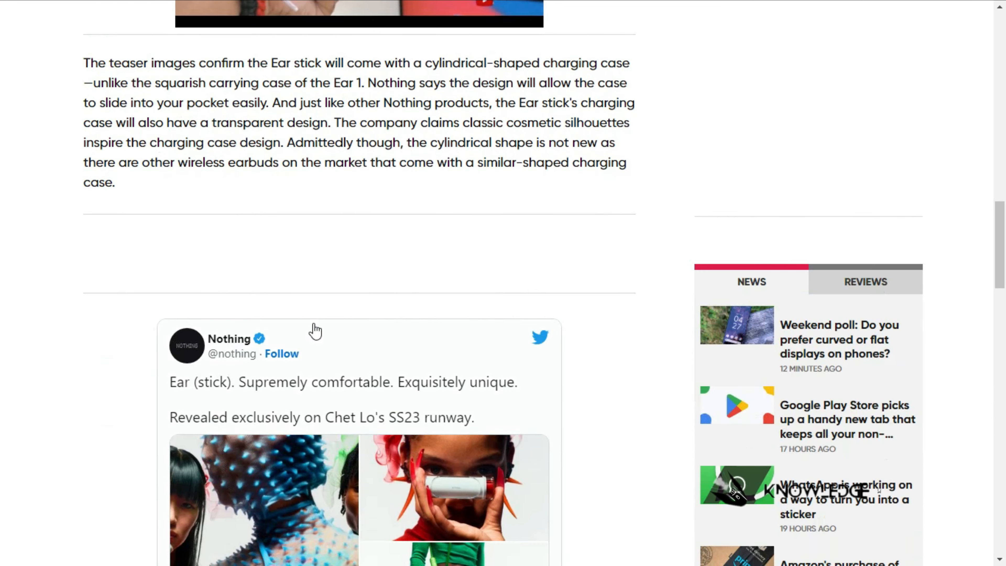
{"action": "scroll", "scroll_direction": "down", "scroll_amount": 3}
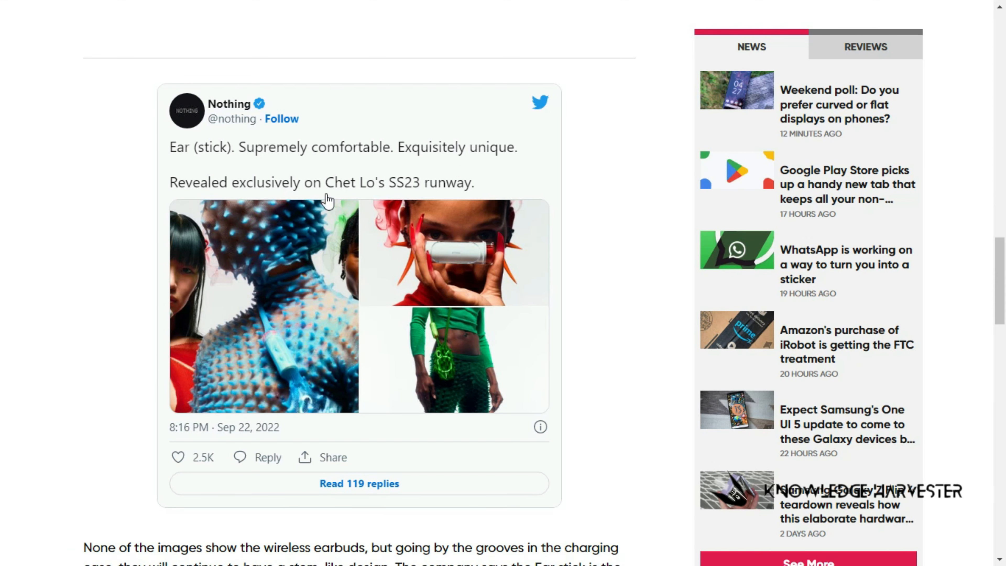
{"action": "mouse_move", "coordinate": [383, 207]}
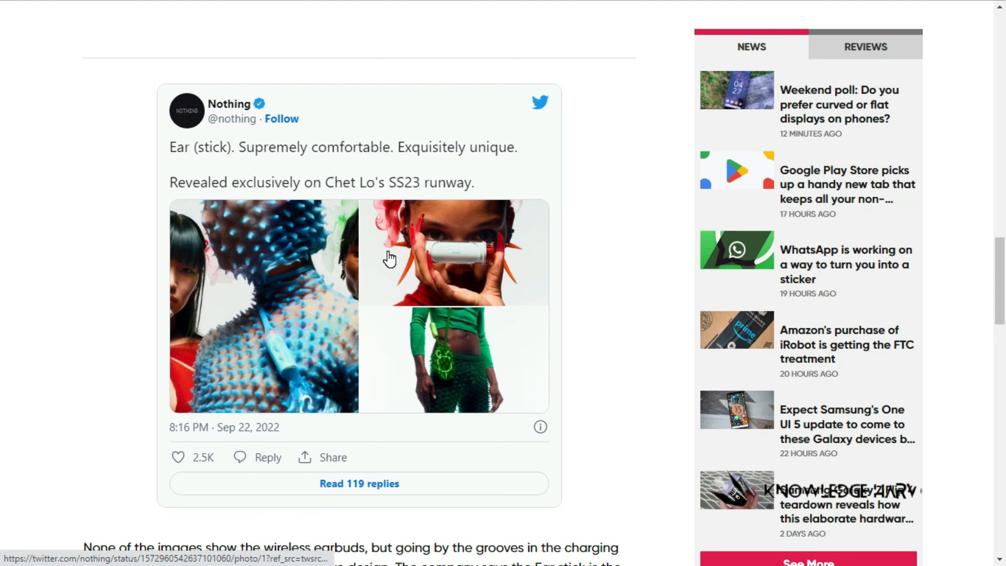
{"action": "scroll", "scroll_direction": "down", "scroll_amount": 3}
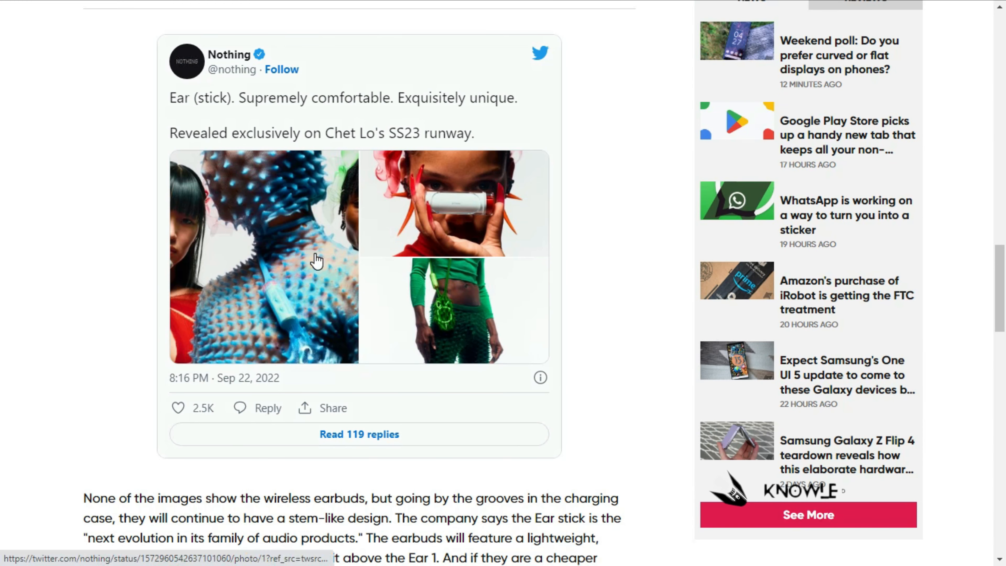
{"action": "scroll", "scroll_direction": "down", "scroll_amount": 3}
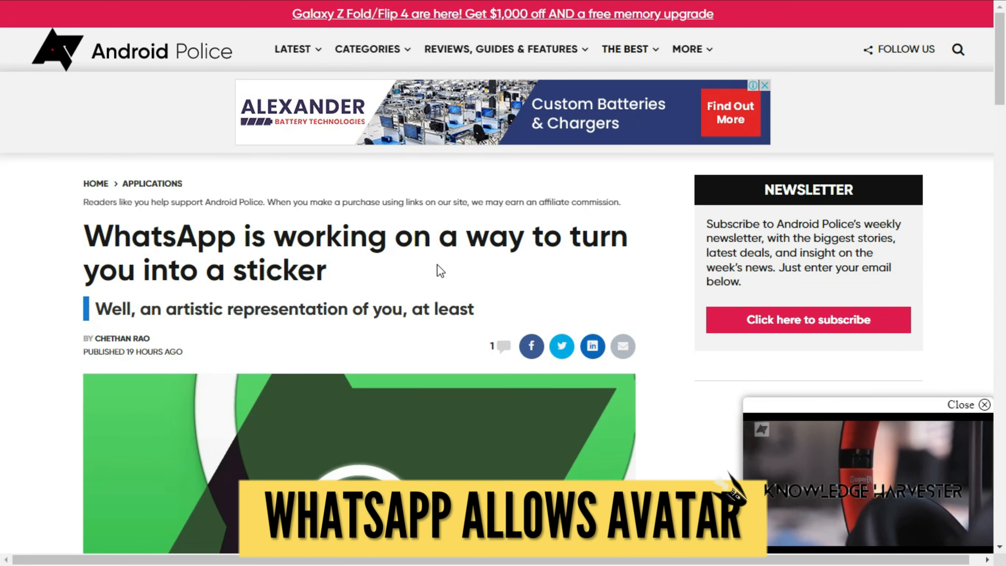
Read the WhatsApp avatar-sticker article down to its '2 Images' screenshot gallery
{"action": "scroll", "scroll_direction": "down", "scroll_amount": 3}
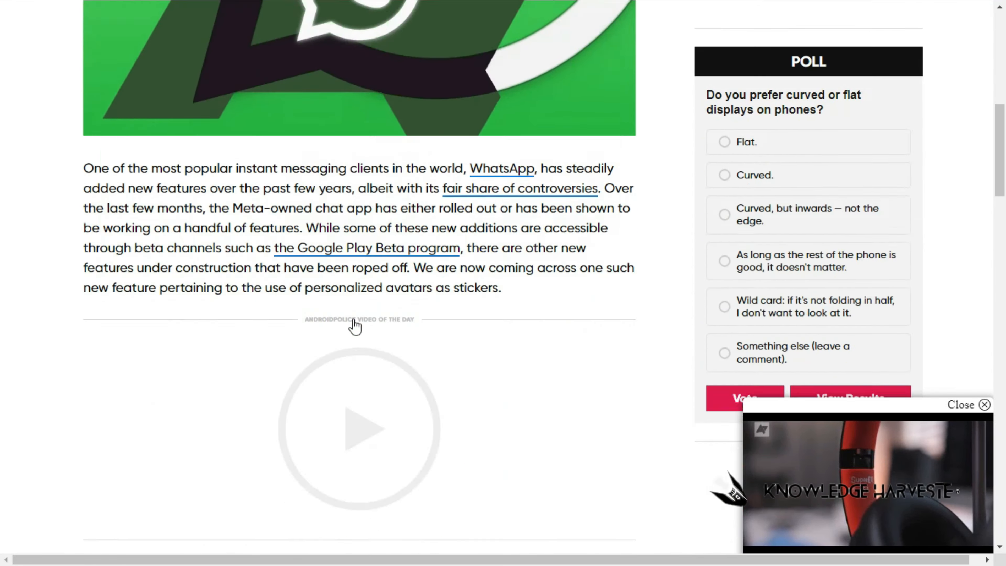
{"action": "scroll", "scroll_direction": "down", "scroll_amount": 3}
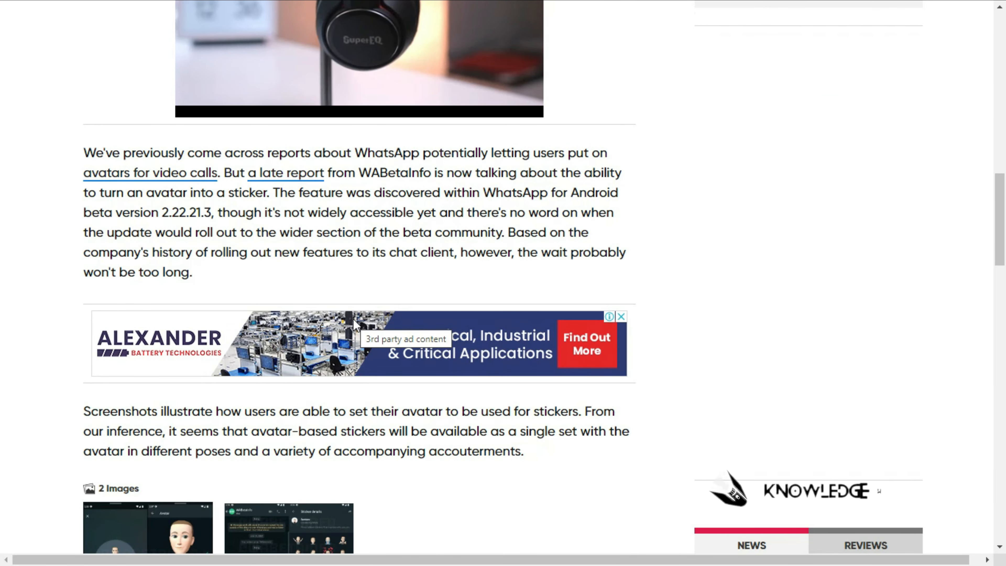
{"action": "scroll", "scroll_direction": "down", "scroll_amount": 3}
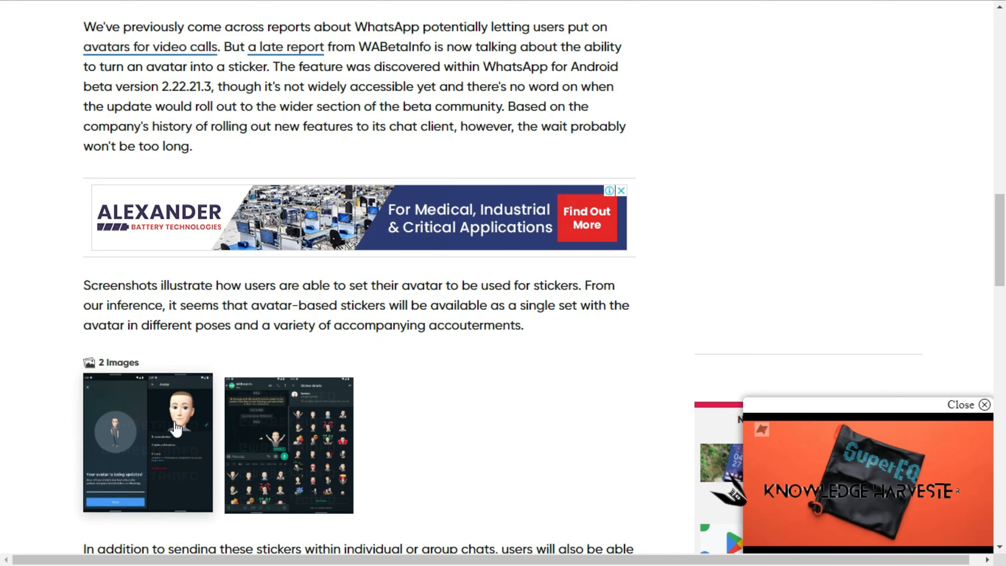
{"action": "scroll", "scroll_direction": "down", "scroll_amount": 3}
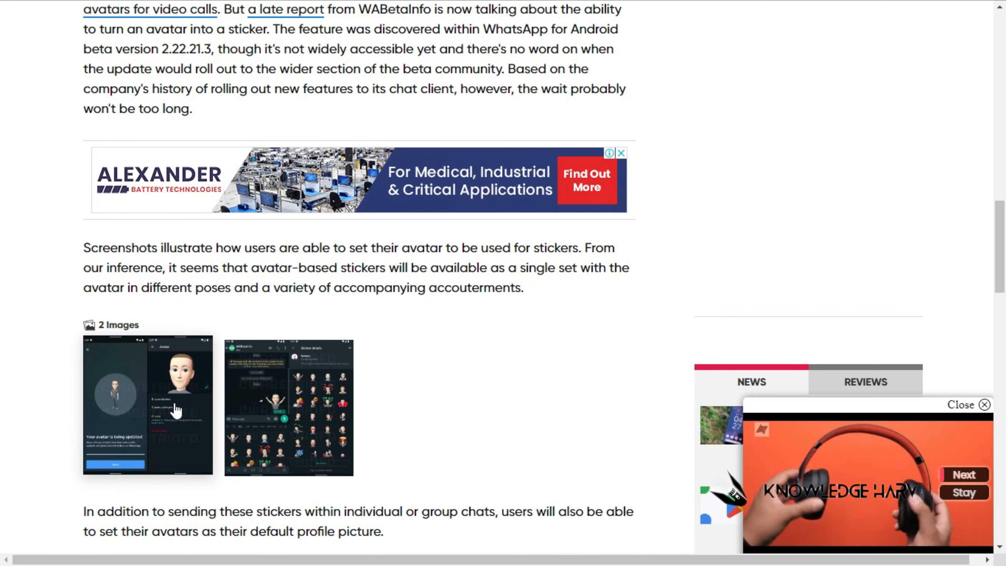
{"action": "scroll", "scroll_direction": "down", "scroll_amount": 3}
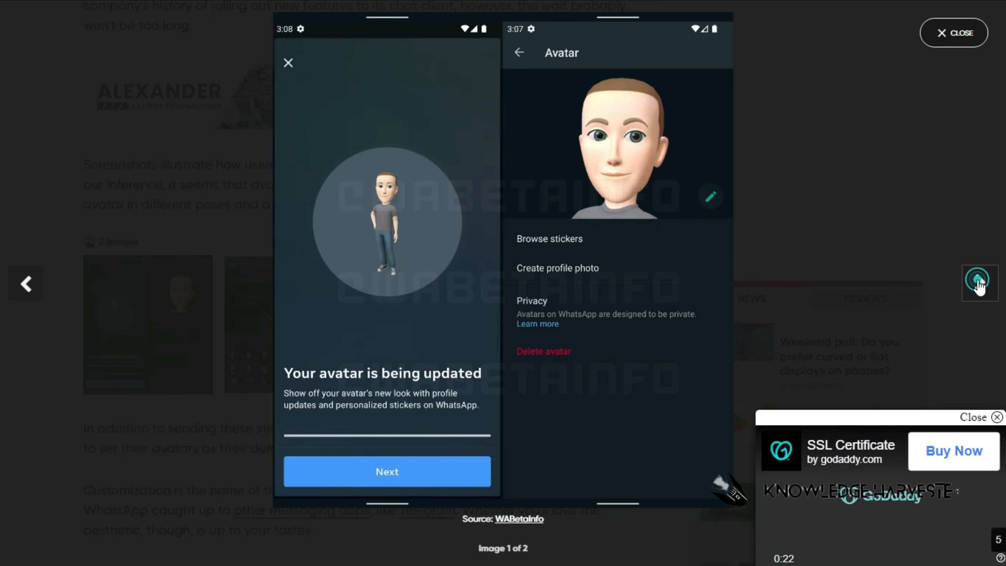
View the second WhatsApp avatar screenshot in the gallery, then leave it for the Pixel 7 event article
{"action": "left_click", "coordinate": [980, 283]}
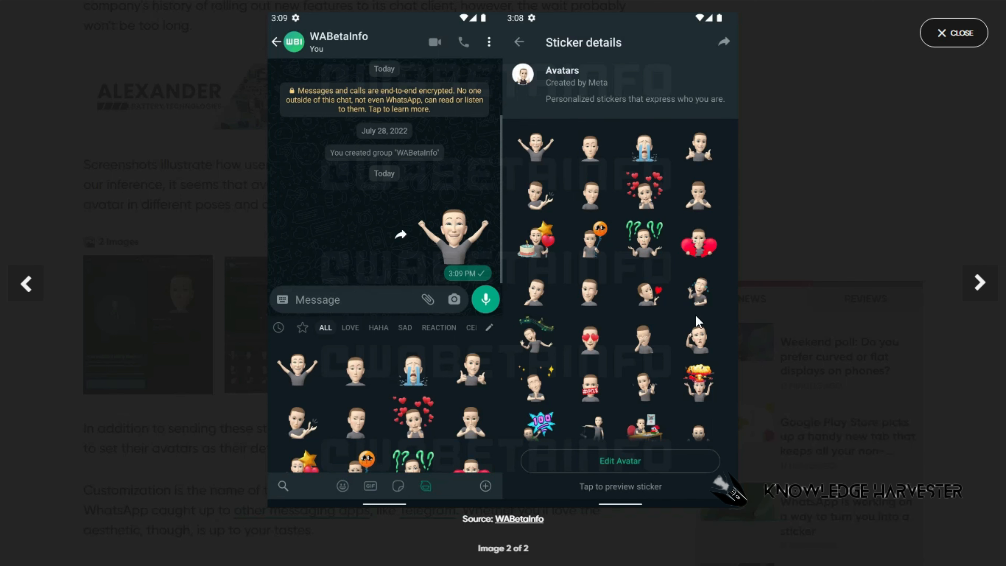
{"action": "mouse_move", "coordinate": [492, 284]}
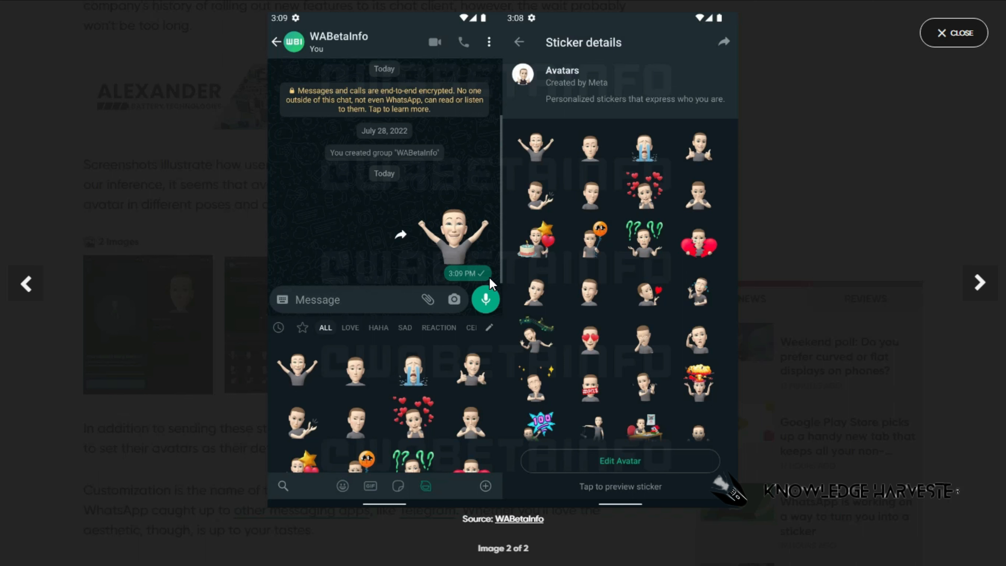
{"action": "mouse_move", "coordinate": [609, 429]}
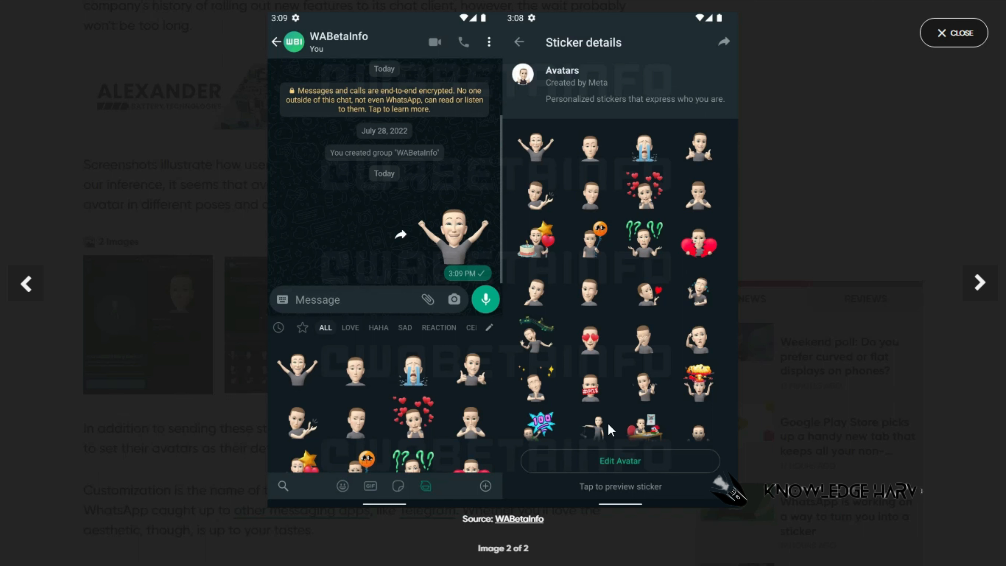
{"action": "left_click", "coordinate": [955, 32]}
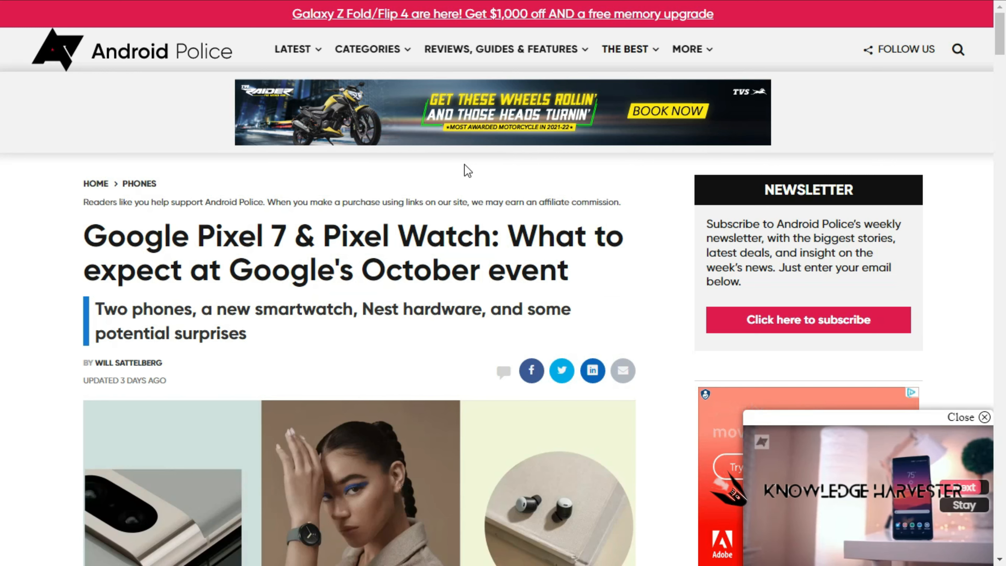
Read down the Pixel 7 and Pixel Watch event preview through its device sections
{"action": "scroll", "scroll_direction": "down", "scroll_amount": 3}
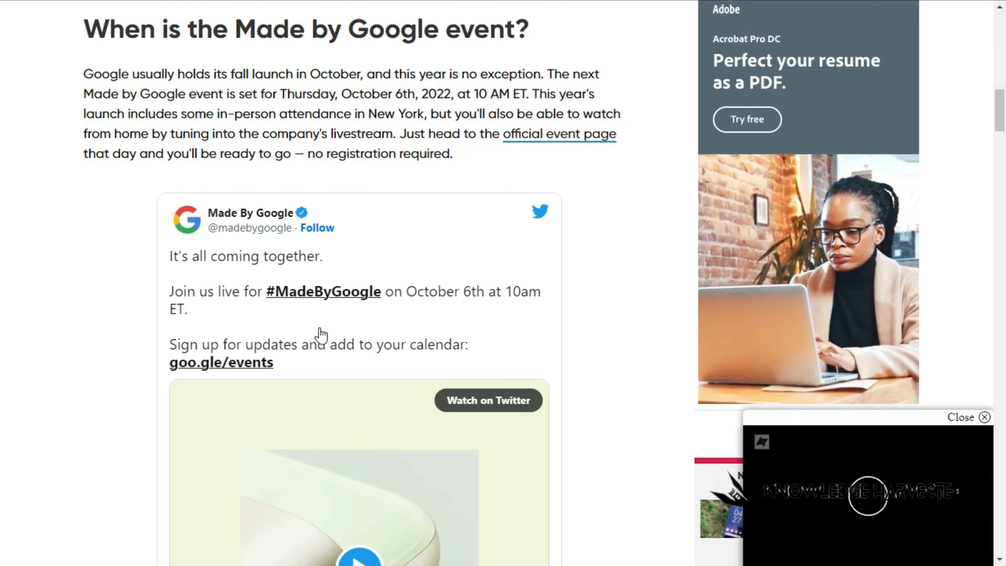
{"action": "scroll", "scroll_direction": "down", "scroll_amount": 3}
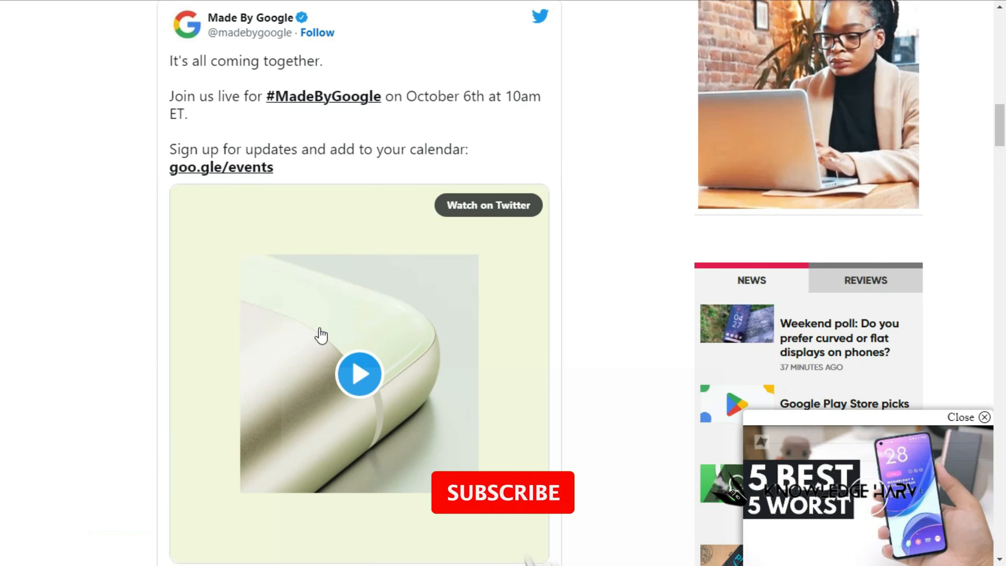
{"action": "left_click", "coordinate": [503, 492]}
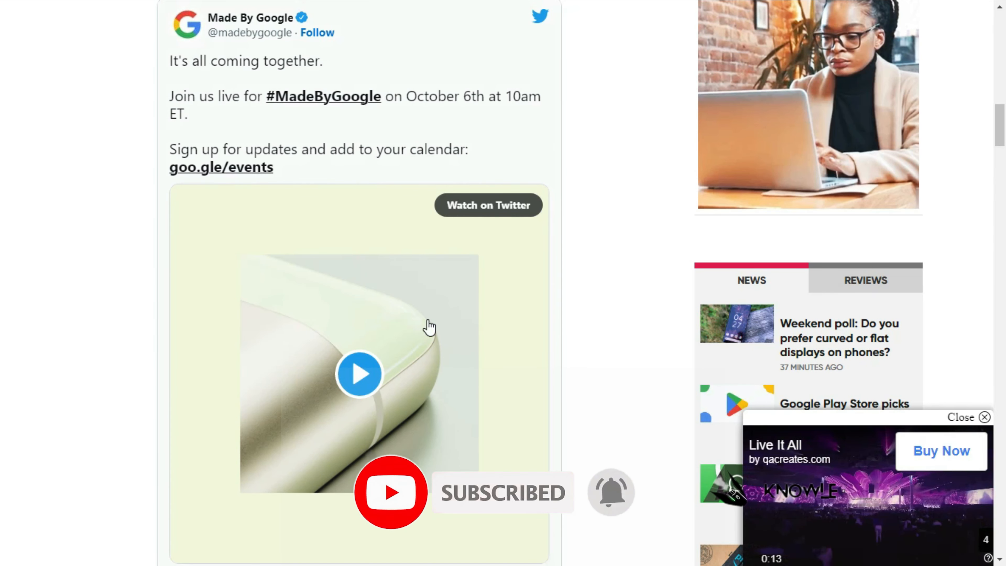
{"action": "scroll", "scroll_direction": "down", "scroll_amount": 3}
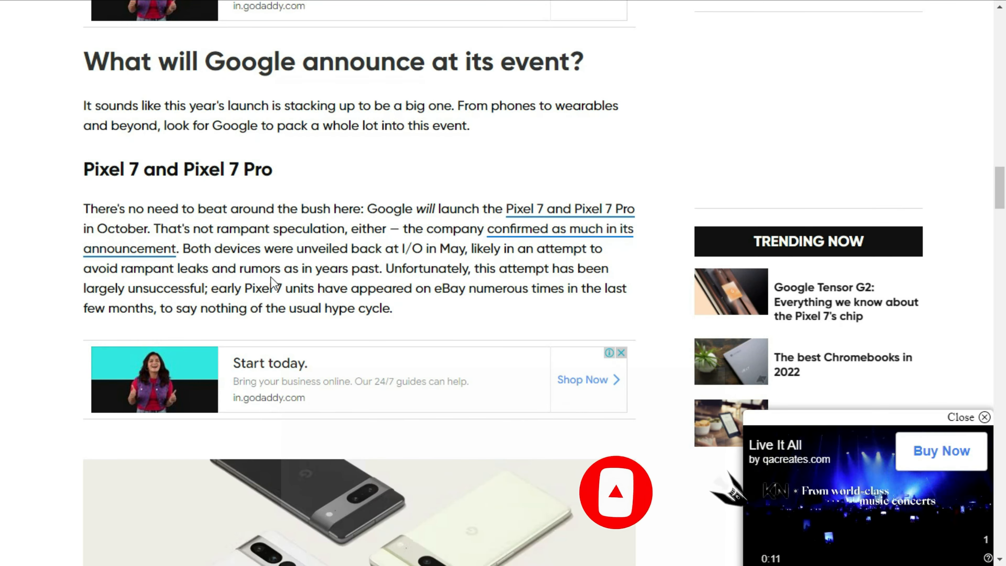
{"action": "scroll", "scroll_direction": "down", "scroll_amount": 3}
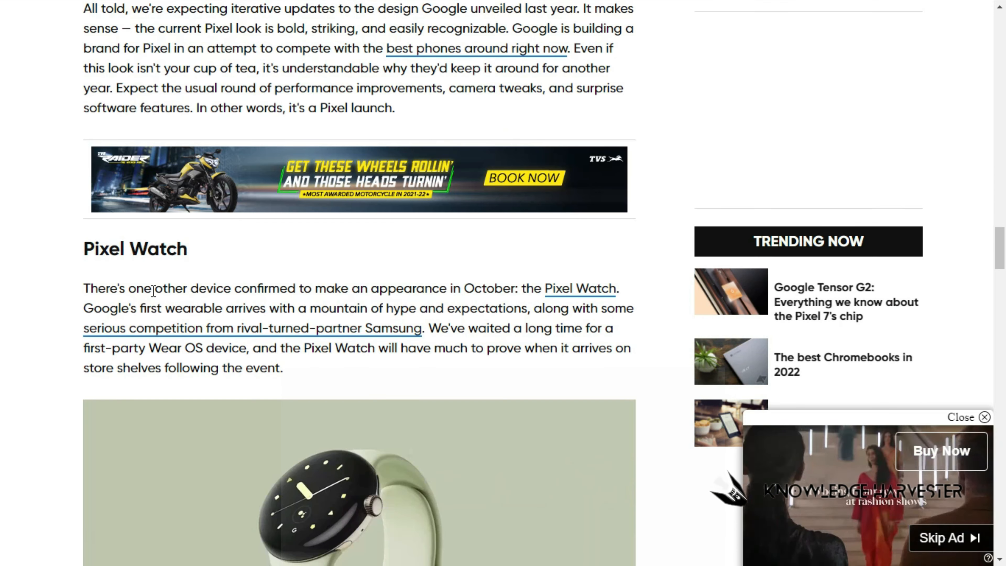
{"action": "scroll", "scroll_direction": "down", "scroll_amount": 3}
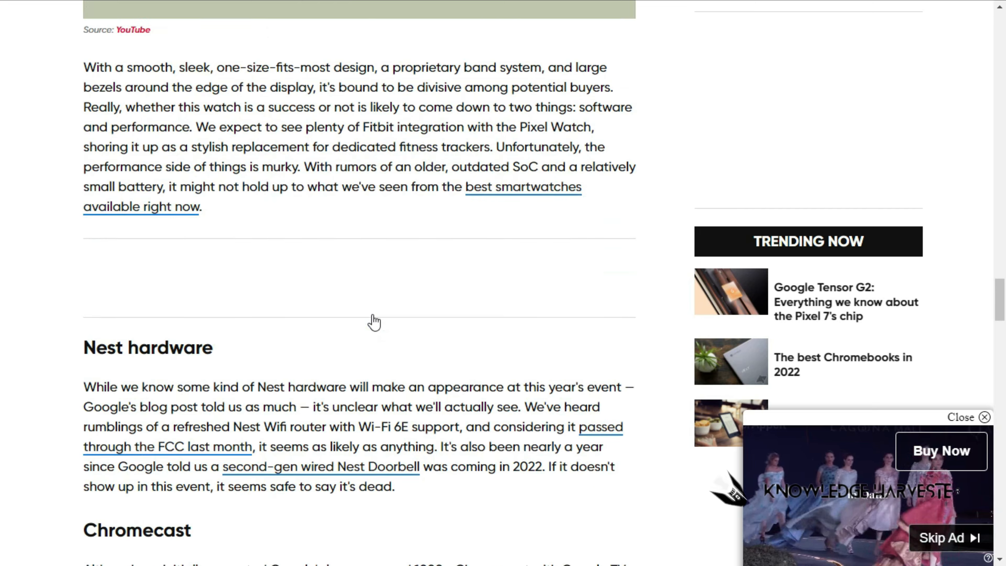
{"action": "scroll", "scroll_direction": "down", "scroll_amount": 3}
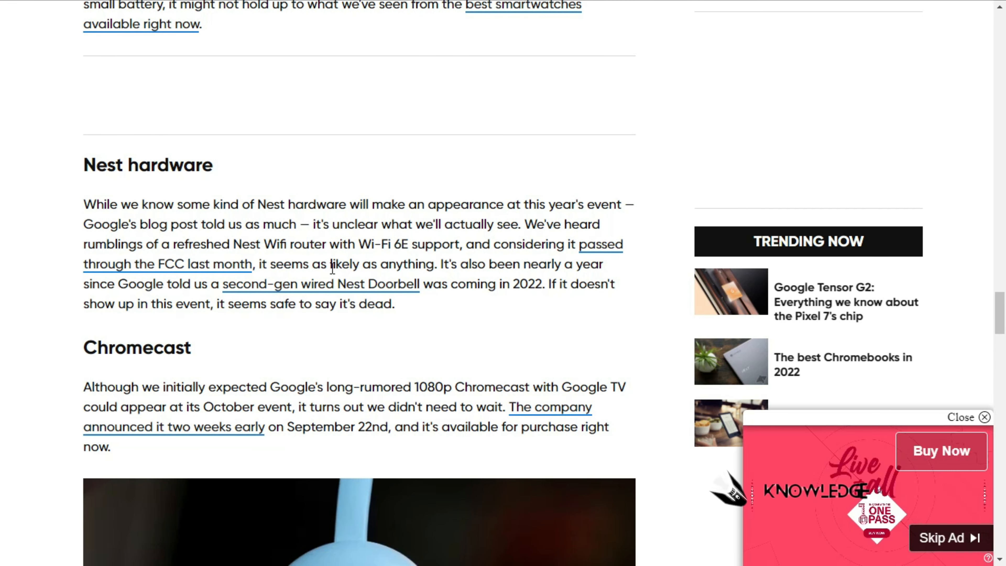
Finish the Pixel tablet section and dismiss the floating video ad
{"action": "scroll", "scroll_direction": "down", "scroll_amount": 3}
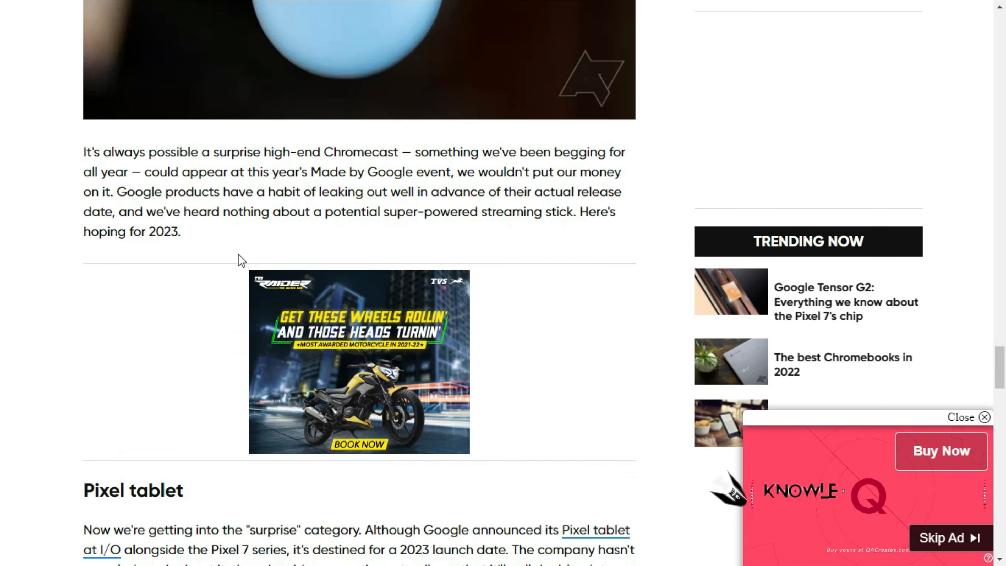
{"action": "scroll", "scroll_direction": "down", "scroll_amount": 3}
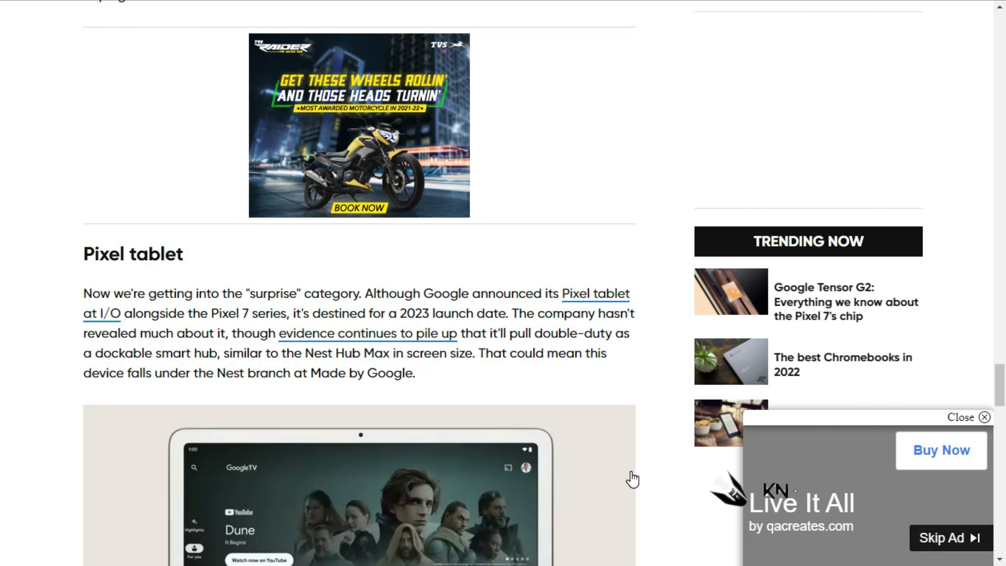
{"action": "scroll", "scroll_direction": "down", "scroll_amount": 3}
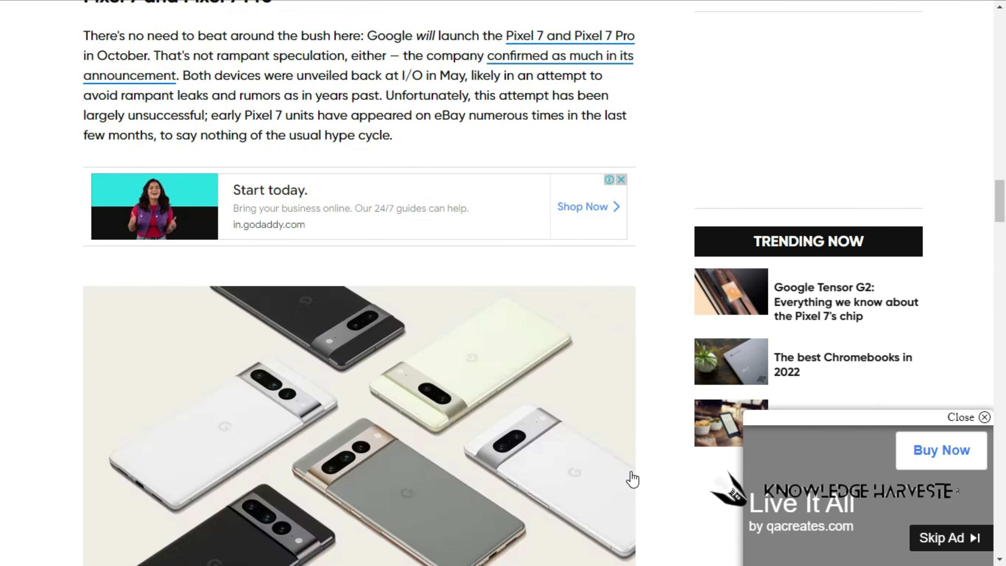
{"action": "scroll", "scroll_direction": "down", "scroll_amount": 3}
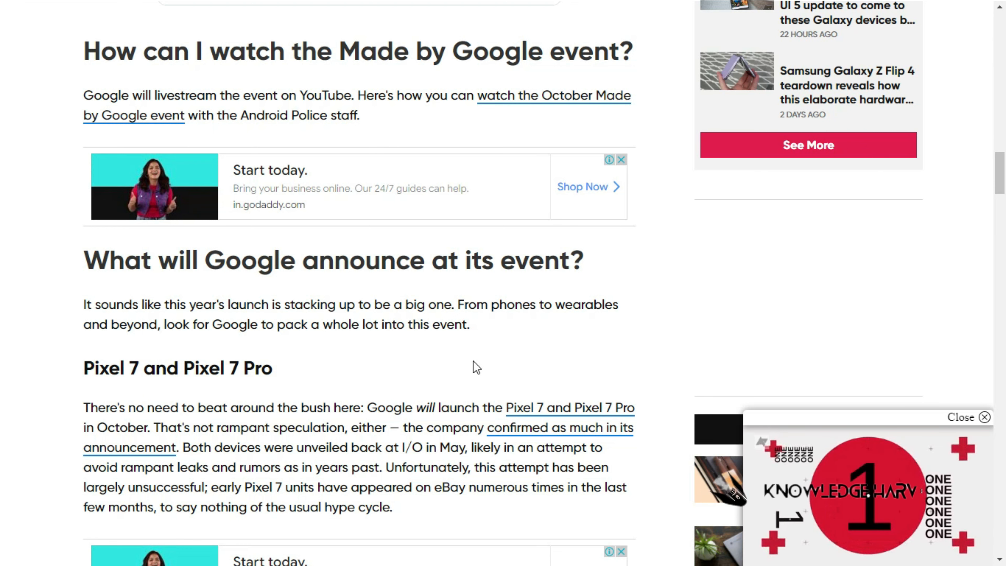
{"action": "left_click", "coordinate": [981, 417]}
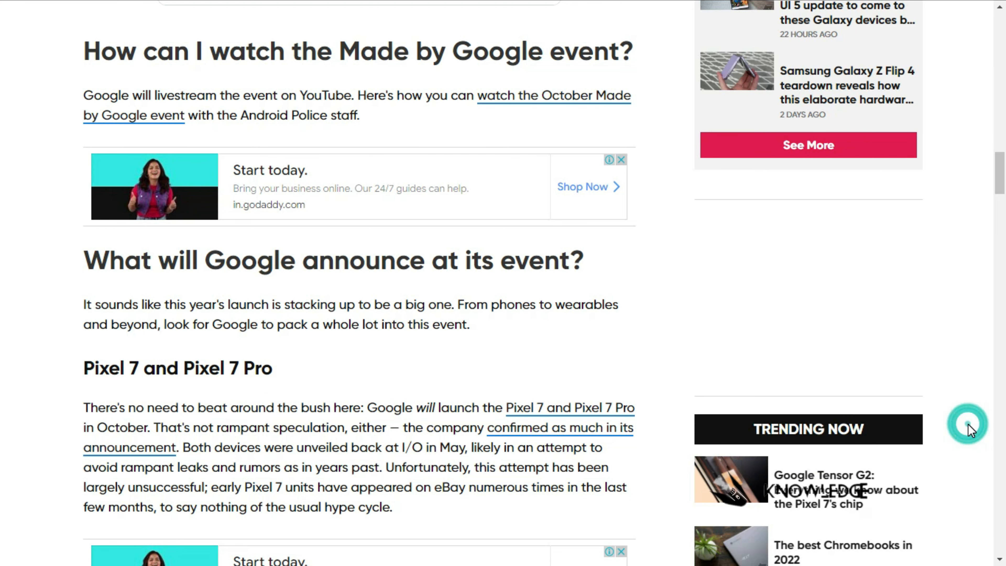
{"action": "mouse_move", "coordinate": [393, 366]}
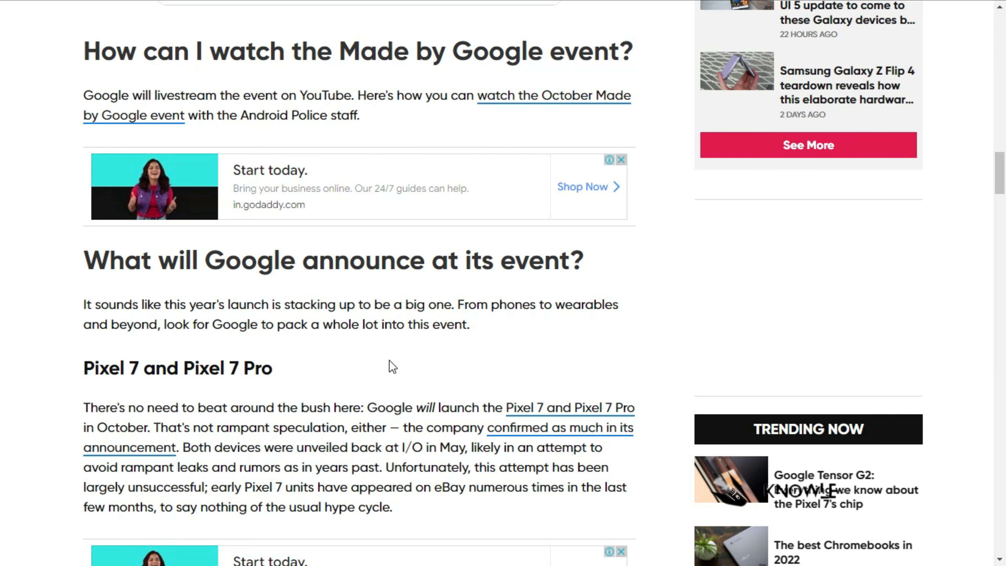
{"action": "scroll", "scroll_direction": "down", "scroll_amount": 3}
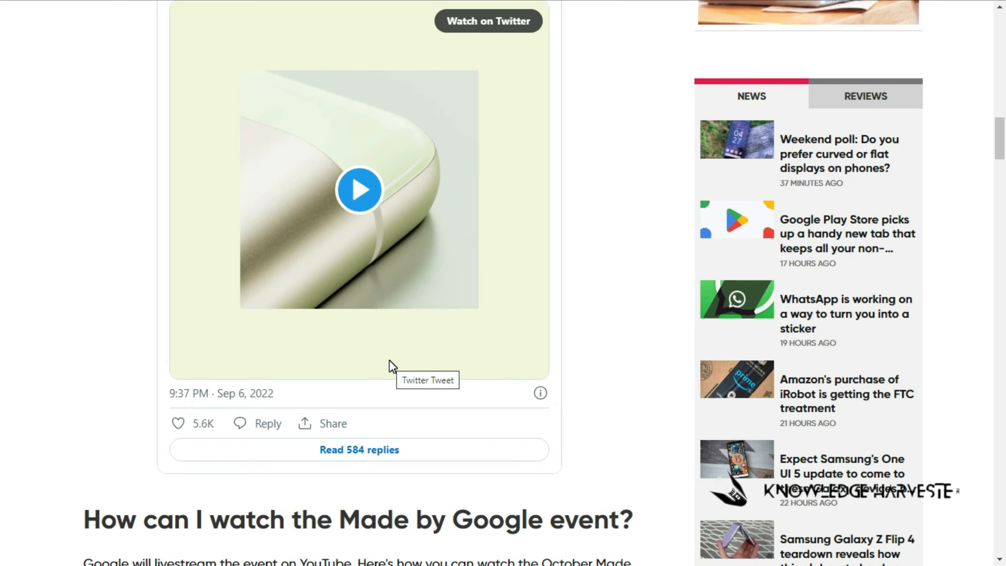
{"action": "scroll", "scroll_direction": "up", "scroll_amount": 3}
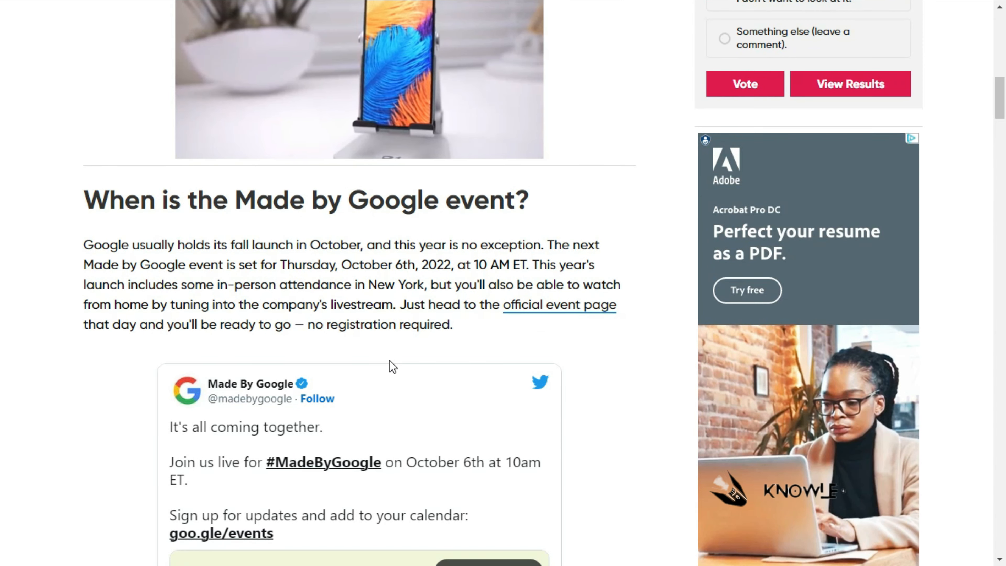
{"action": "scroll", "scroll_direction": "down", "scroll_amount": 3}
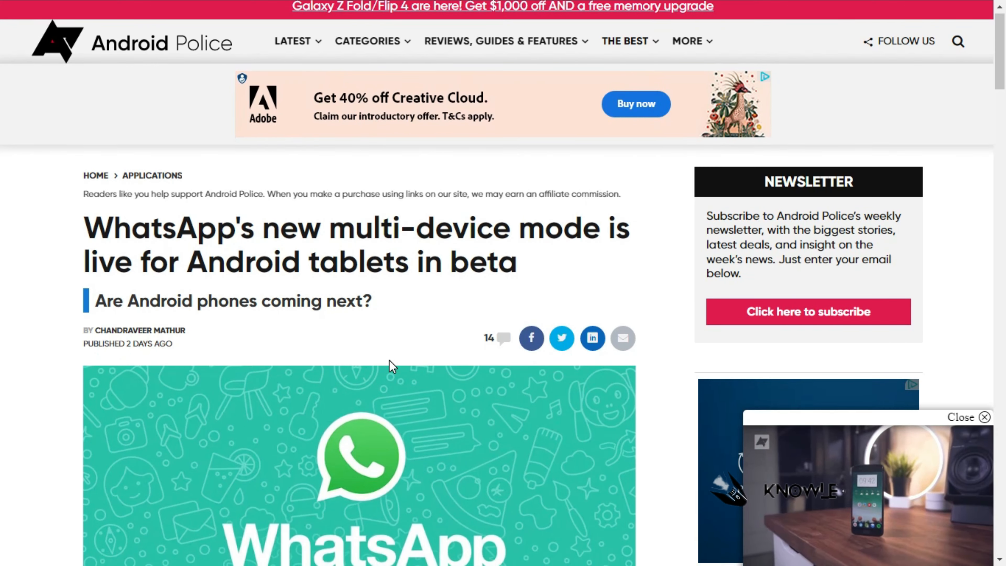
Read the WhatsApp tablet article down to its 6 Images companion-mode screenshot gallery
{"action": "scroll", "scroll_direction": "down", "scroll_amount": 3}
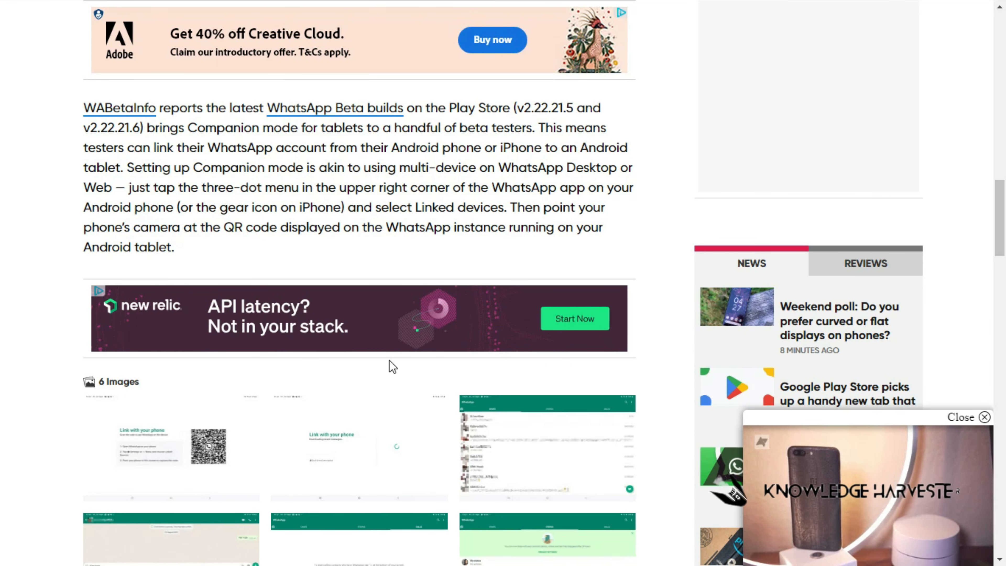
{"action": "scroll", "scroll_direction": "down", "scroll_amount": 3}
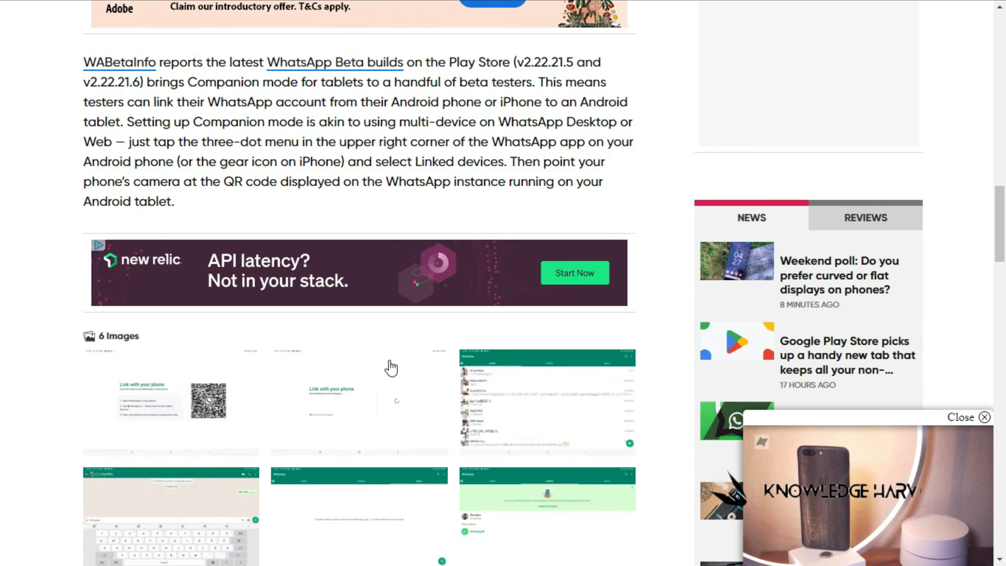
{"action": "scroll", "scroll_direction": "down", "scroll_amount": 3}
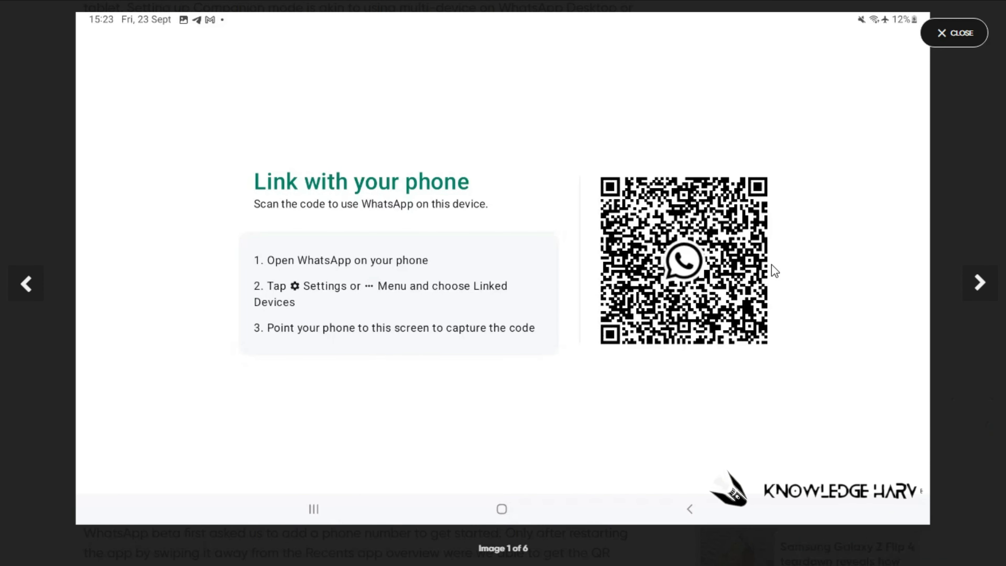
Page through the WhatsApp tablet screenshots, close the gallery and continue down the article
{"action": "left_click", "coordinate": [980, 283]}
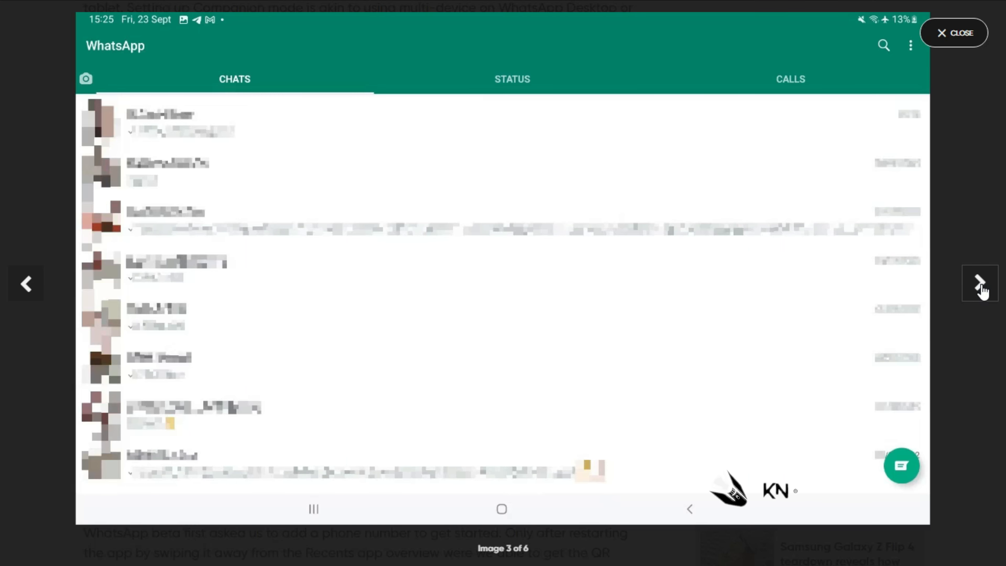
{"action": "left_click", "coordinate": [790, 79]}
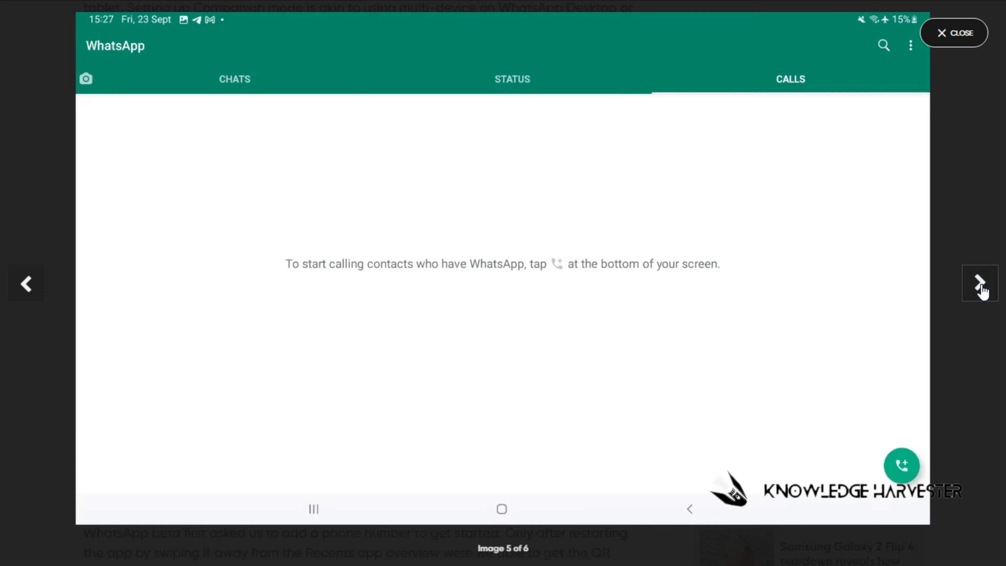
{"action": "left_click", "coordinate": [955, 33]}
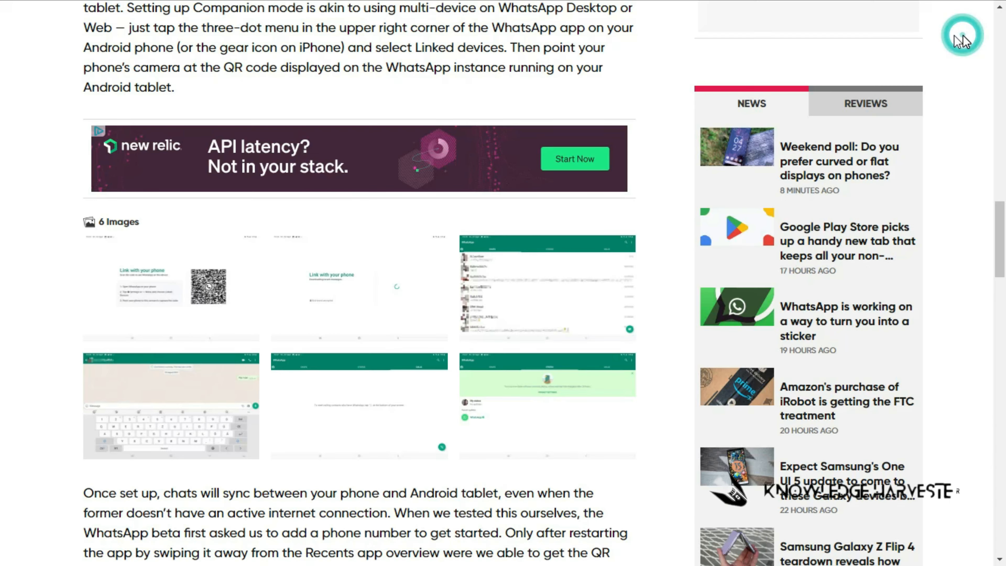
{"action": "scroll", "scroll_direction": "down", "scroll_amount": 3}
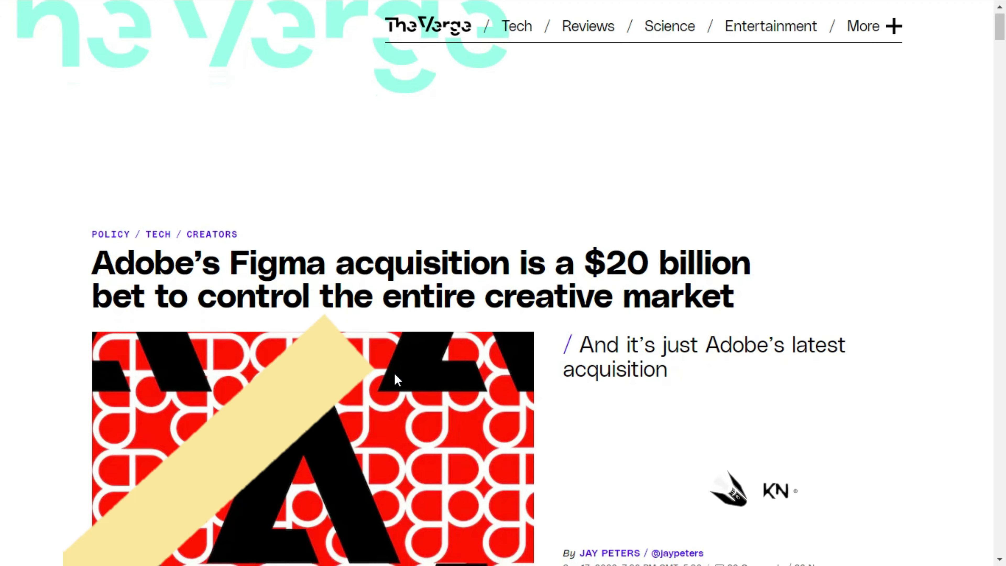
Read through The Verge's Adobe $20 billion Figma acquisition article and back toward the headline
{"action": "scroll", "scroll_direction": "down", "scroll_amount": 3}
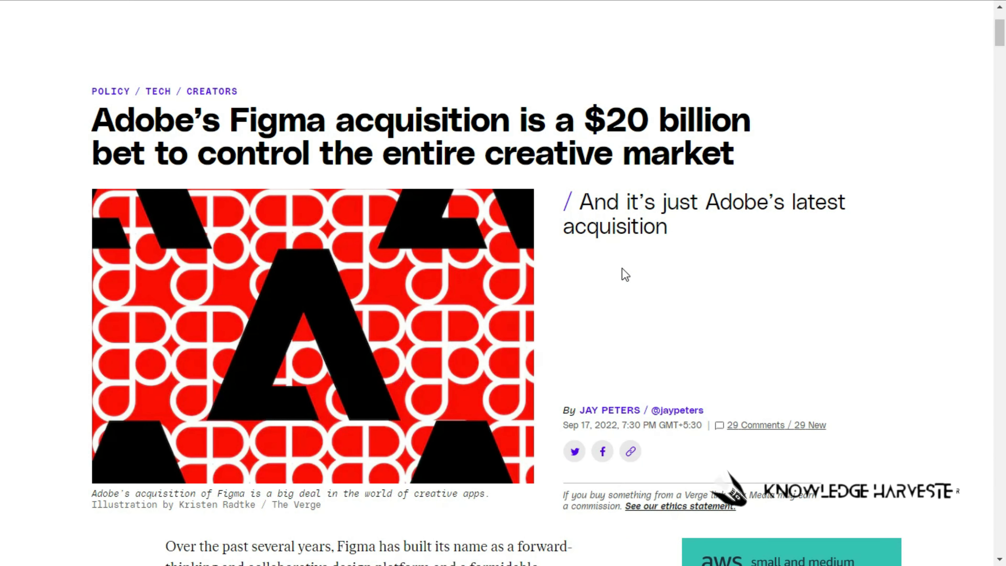
{"action": "scroll", "scroll_direction": "down", "scroll_amount": 3}
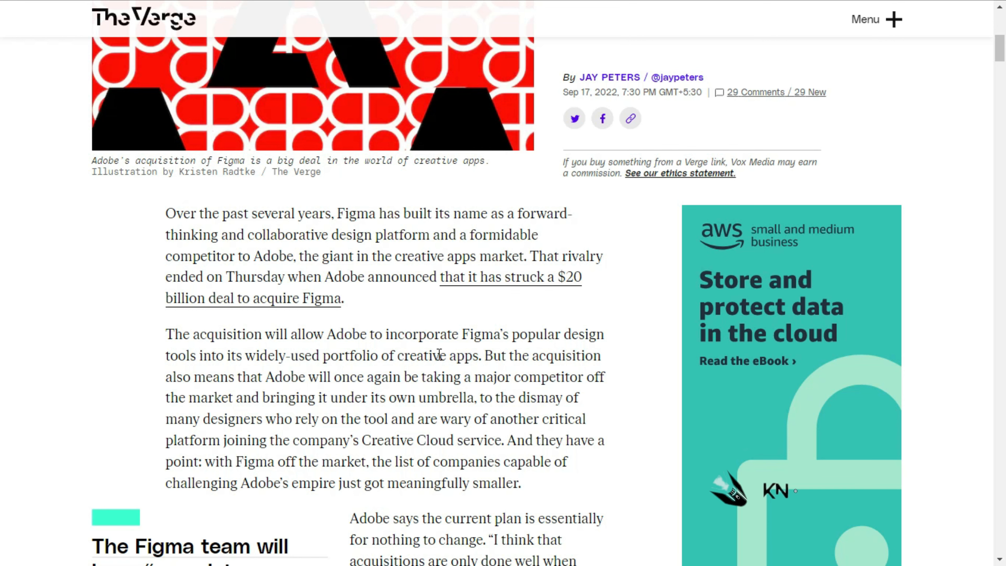
{"action": "scroll", "scroll_direction": "down", "scroll_amount": 3}
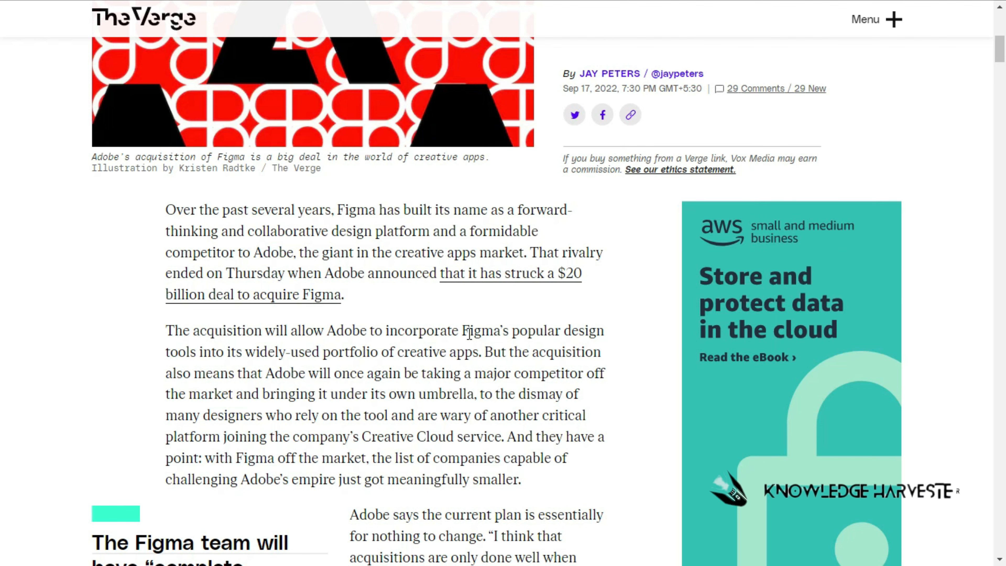
{"action": "scroll", "scroll_direction": "down", "scroll_amount": 3}
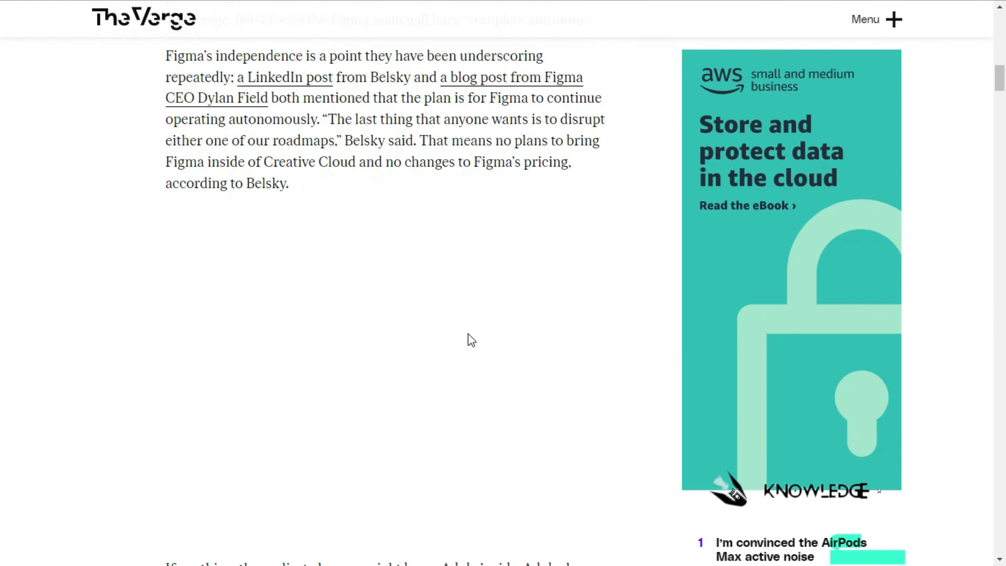
{"action": "scroll", "scroll_direction": "down", "scroll_amount": 3}
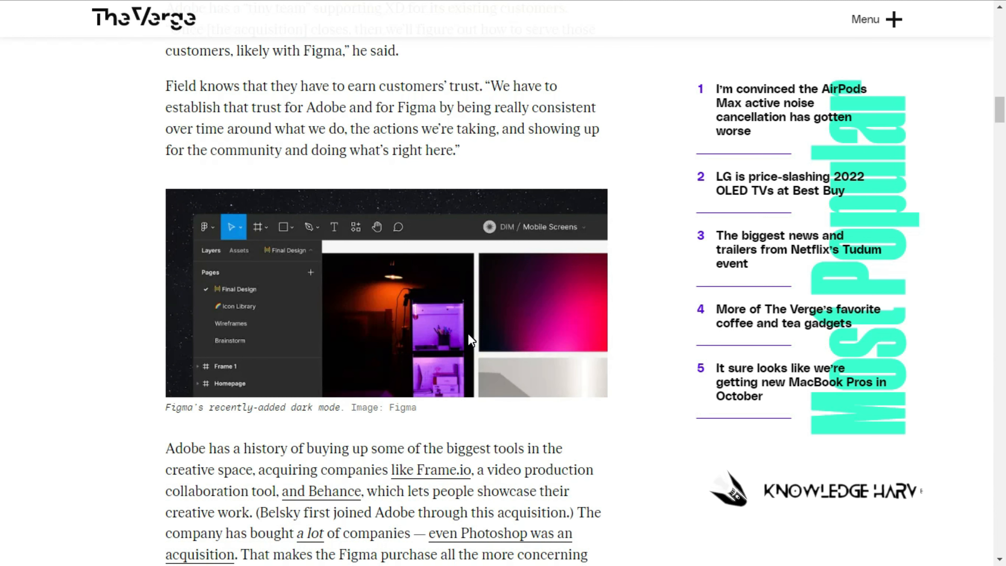
{"action": "scroll", "scroll_direction": "down", "scroll_amount": 3}
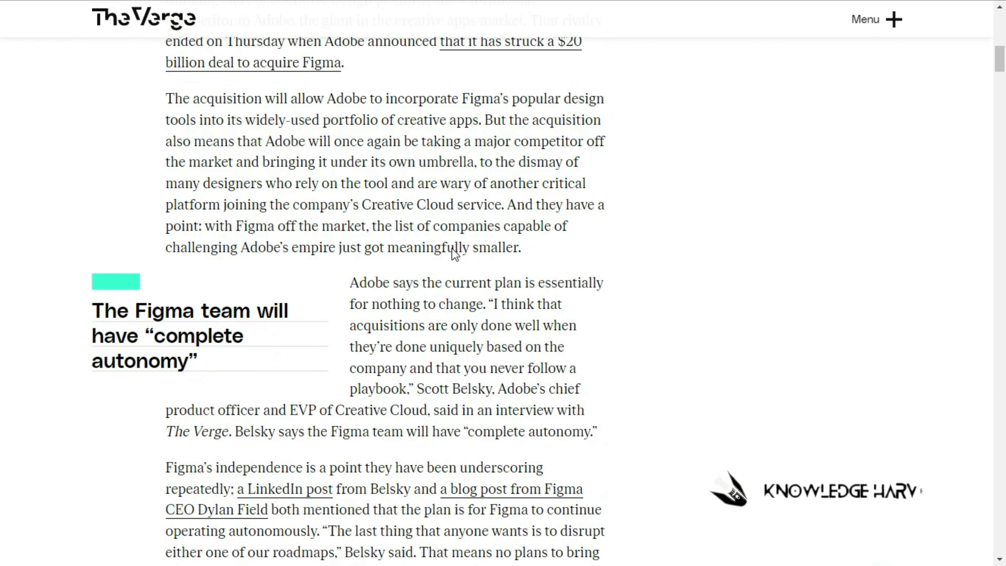
{"action": "scroll", "scroll_direction": "up", "scroll_amount": 3}
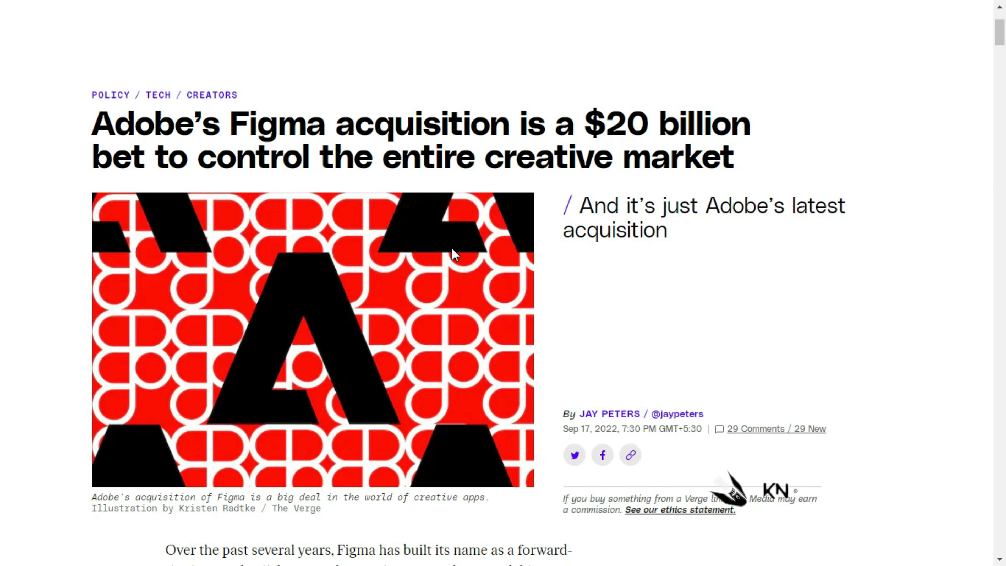
{"action": "scroll", "scroll_direction": "down", "scroll_amount": 3}
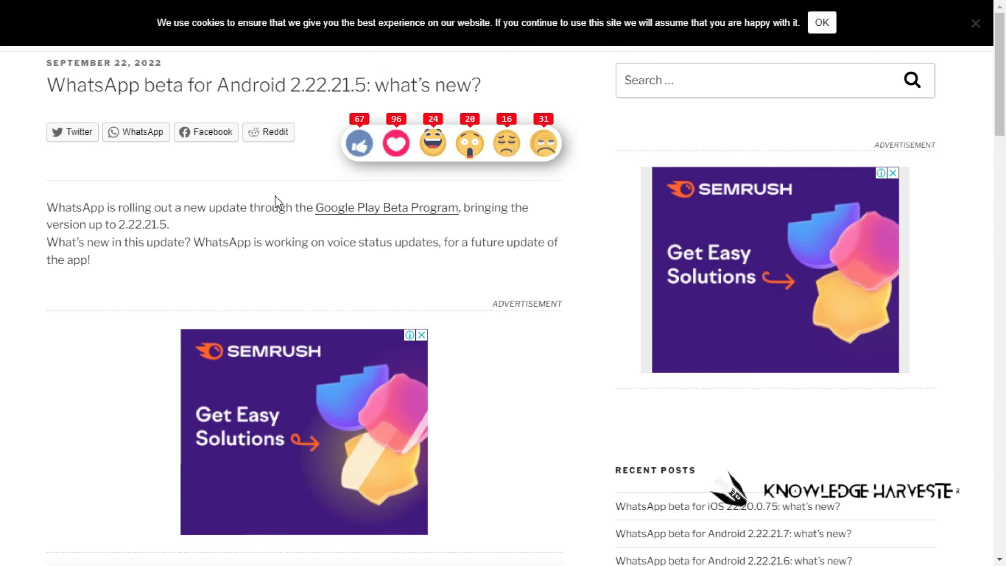
Scroll through the FAQ table, voice status screenshot and explanation text, then back up to the info table
{"action": "scroll", "scroll_direction": "down", "scroll_amount": 3}
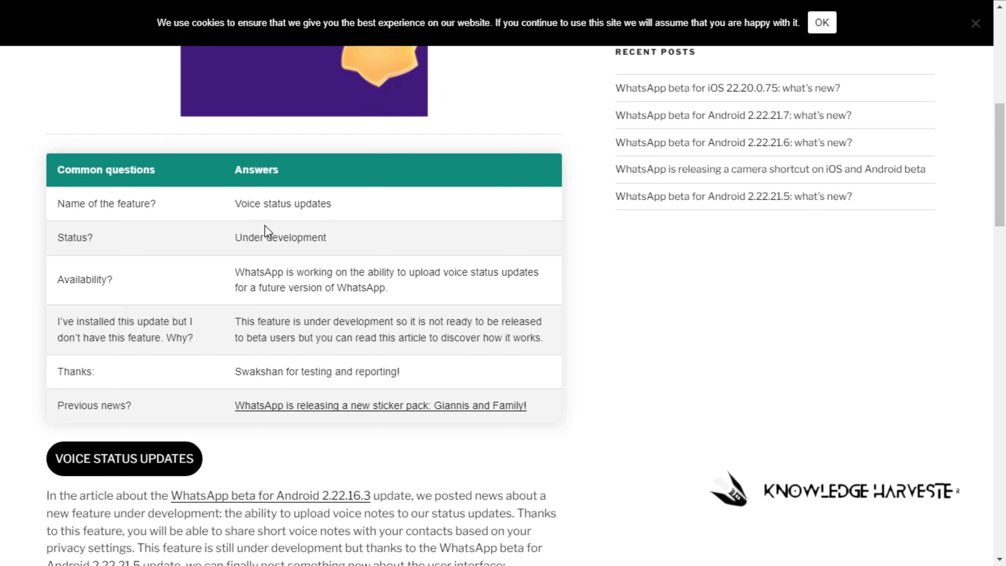
{"action": "scroll", "scroll_direction": "down", "scroll_amount": 3}
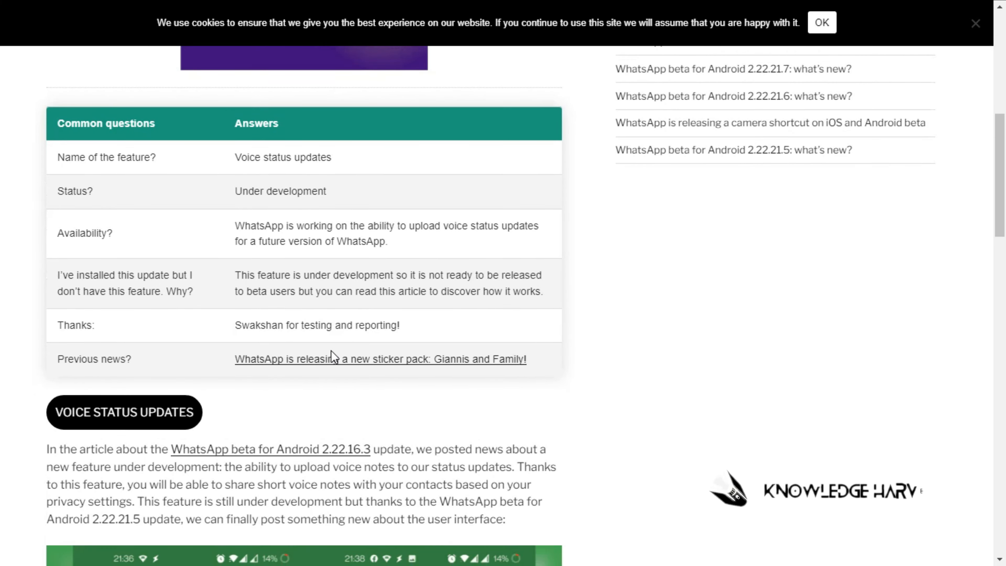
{"action": "scroll", "scroll_direction": "down", "scroll_amount": 3}
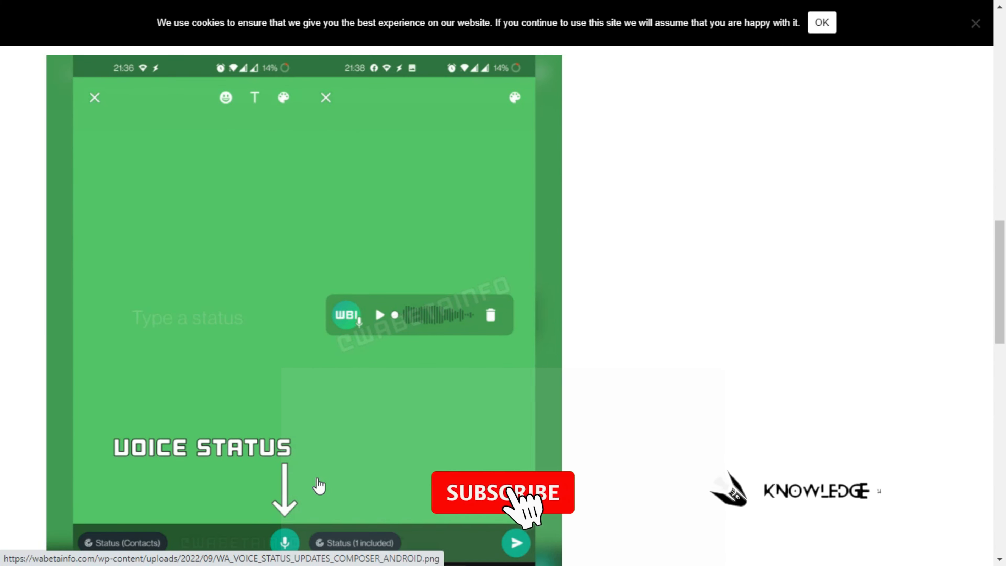
{"action": "scroll", "scroll_direction": "down", "scroll_amount": 3}
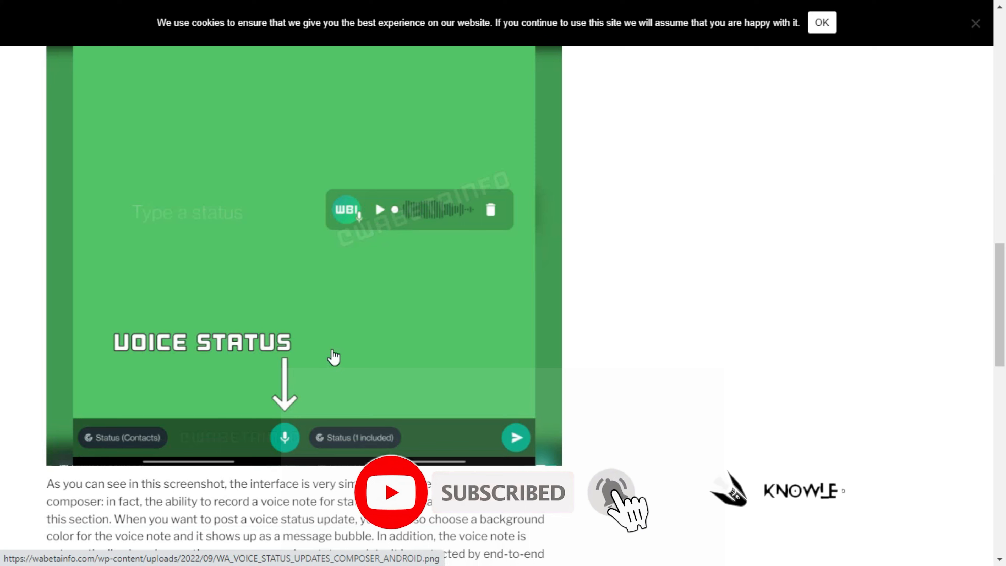
{"action": "scroll", "scroll_direction": "down", "scroll_amount": 3}
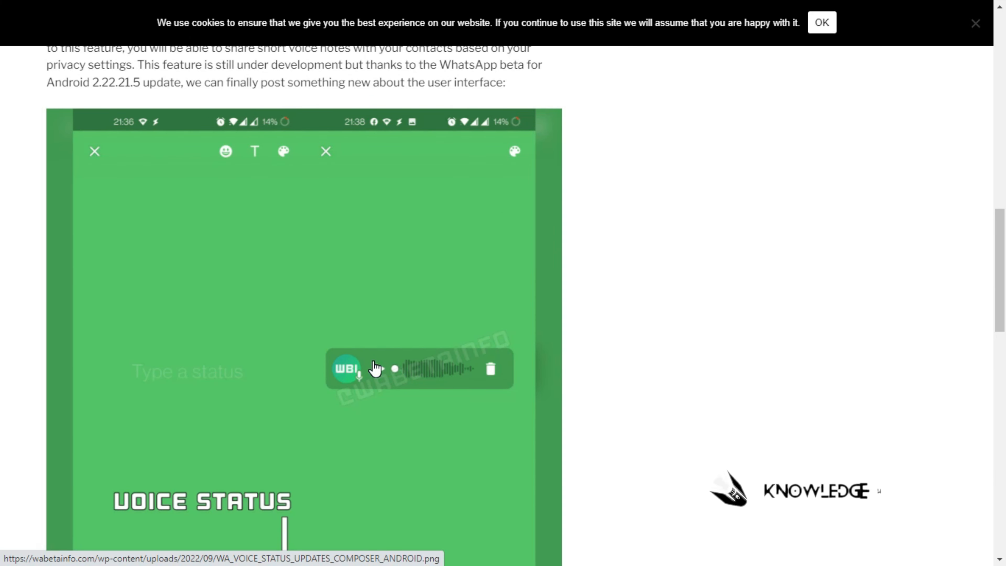
{"action": "scroll", "scroll_direction": "down", "scroll_amount": 3}
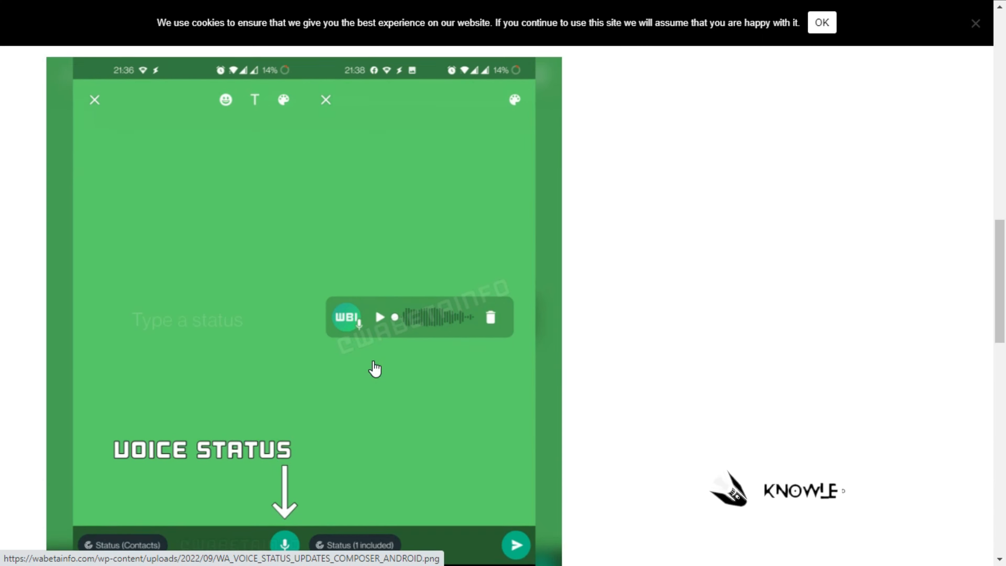
{"action": "scroll", "scroll_direction": "down", "scroll_amount": 3}
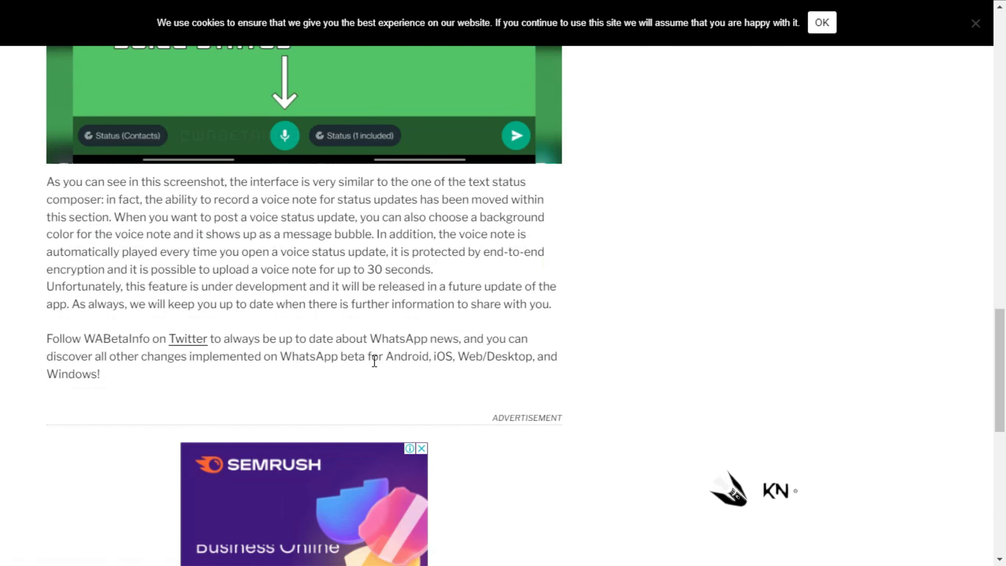
{"action": "scroll", "scroll_direction": "down", "scroll_amount": 3}
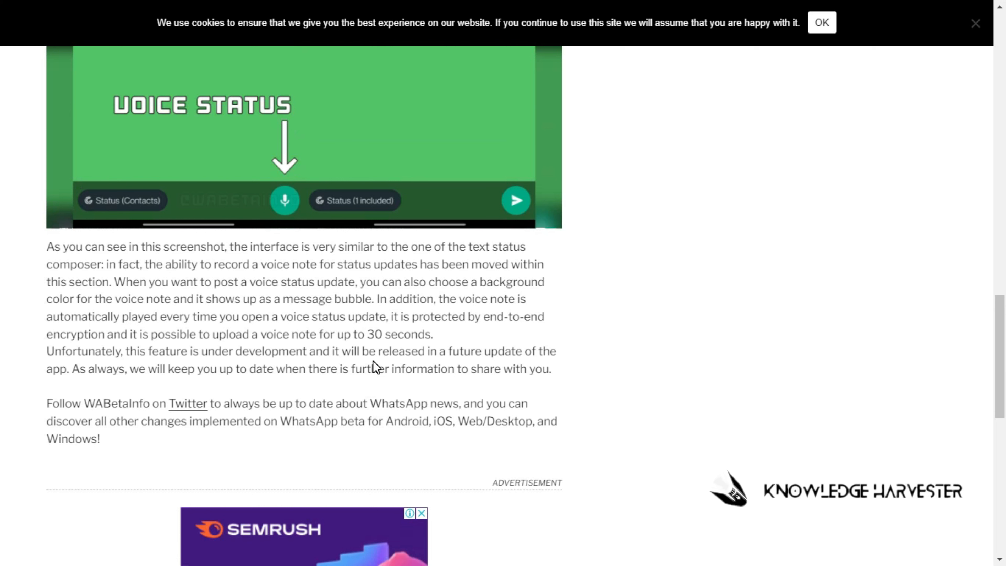
{"action": "mouse_move", "coordinate": [361, 353]}
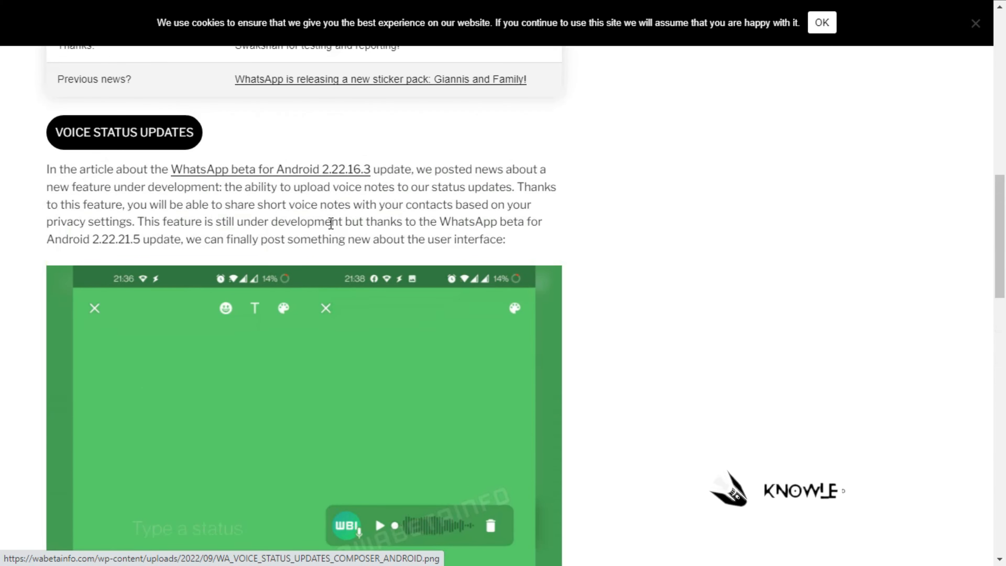
{"action": "scroll", "scroll_direction": "down", "scroll_amount": 3}
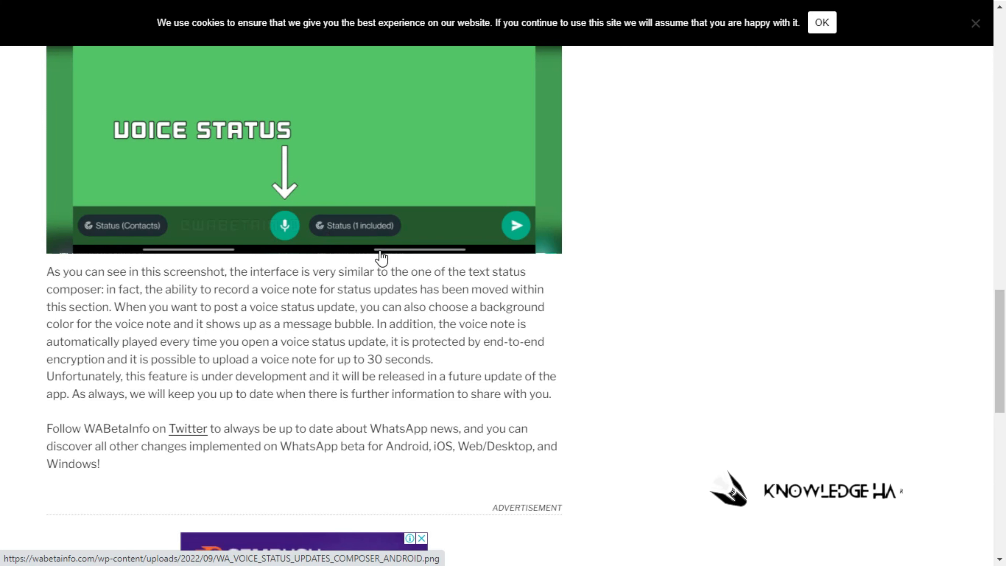
{"action": "scroll", "scroll_direction": "up", "scroll_amount": 3}
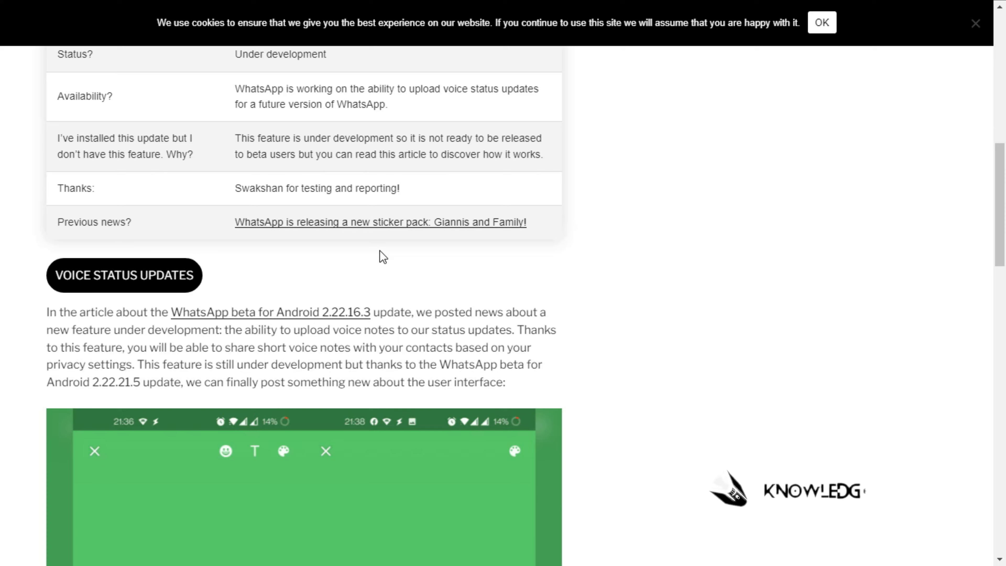